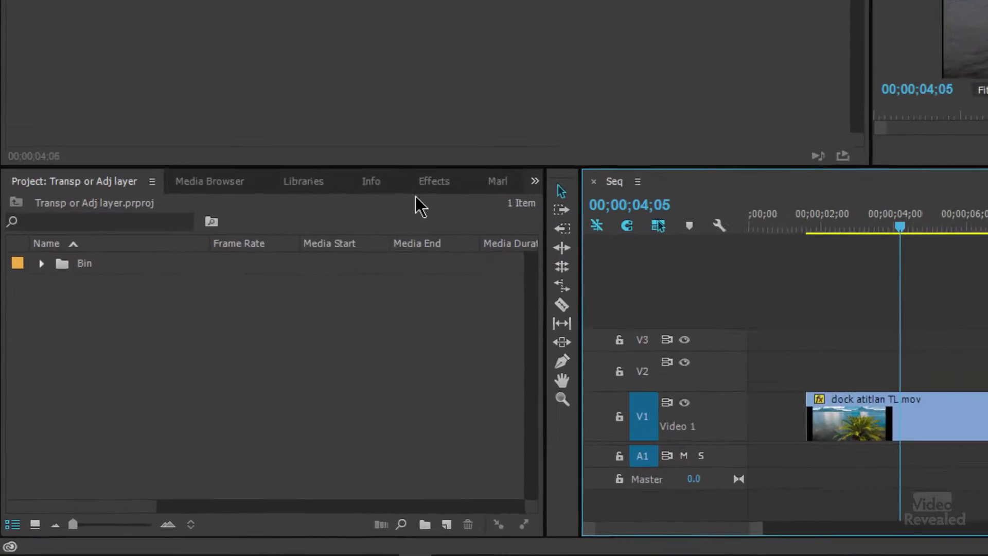
Show the Effects panel and expand the Video Effects > Generate folder.
click(434, 181)
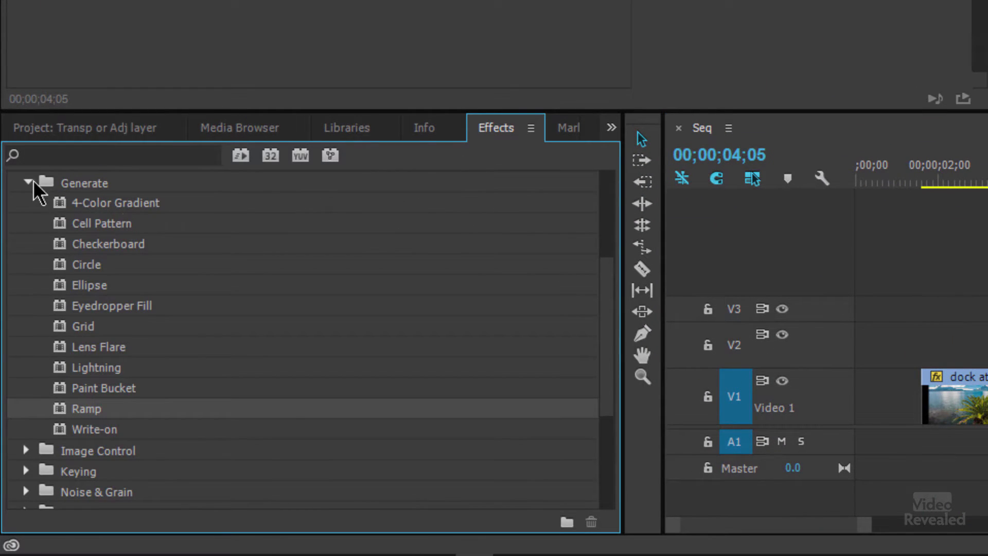
mouse_move(129, 217)
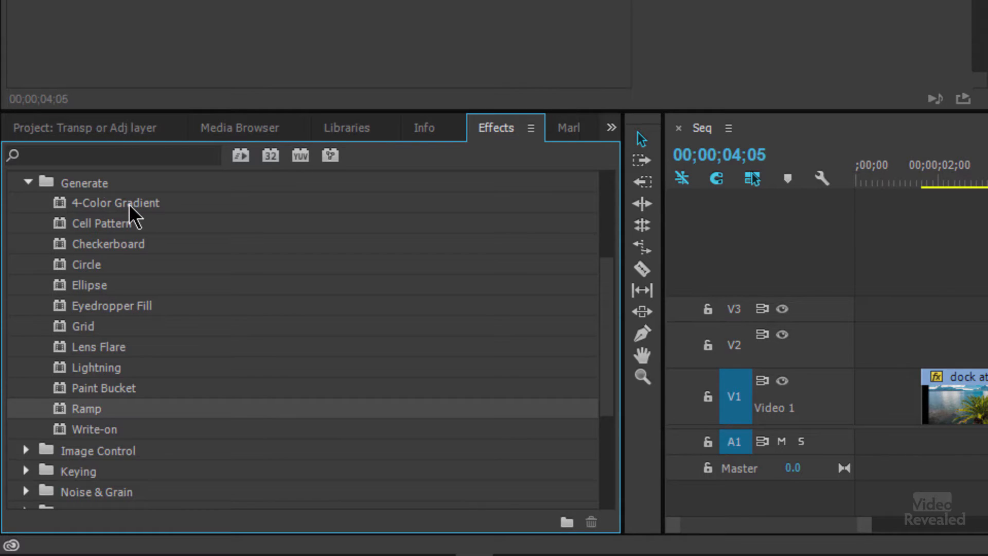
mouse_move(95, 267)
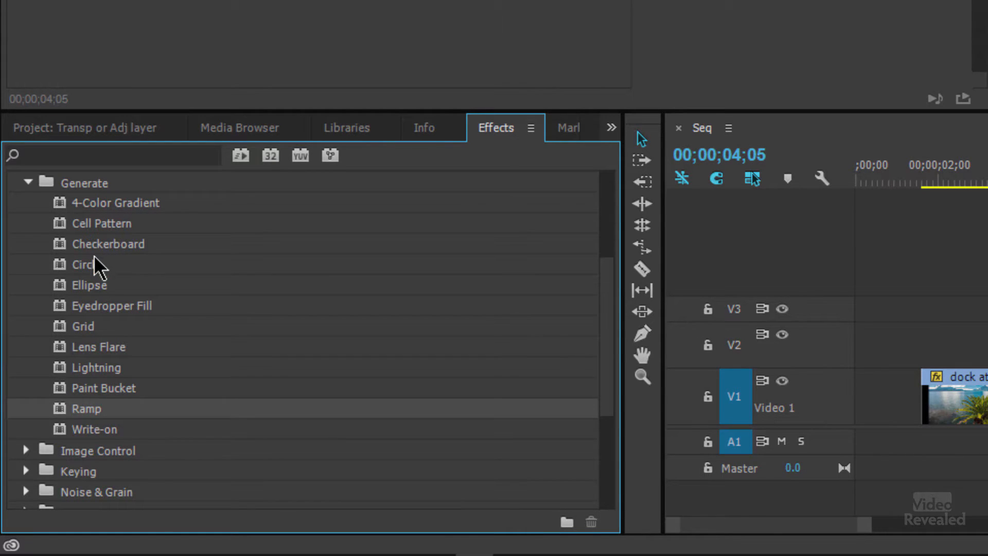
mouse_move(126, 335)
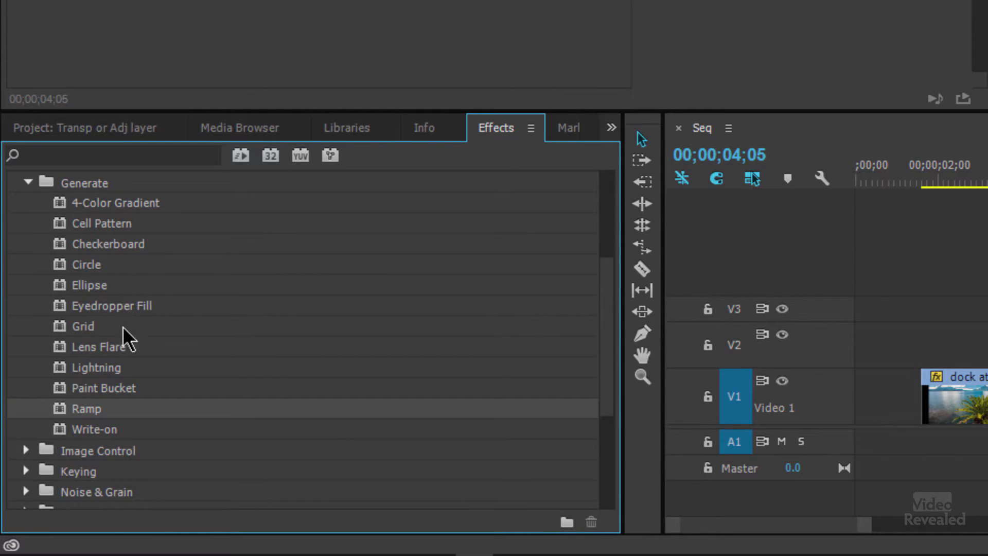
mouse_move(117, 357)
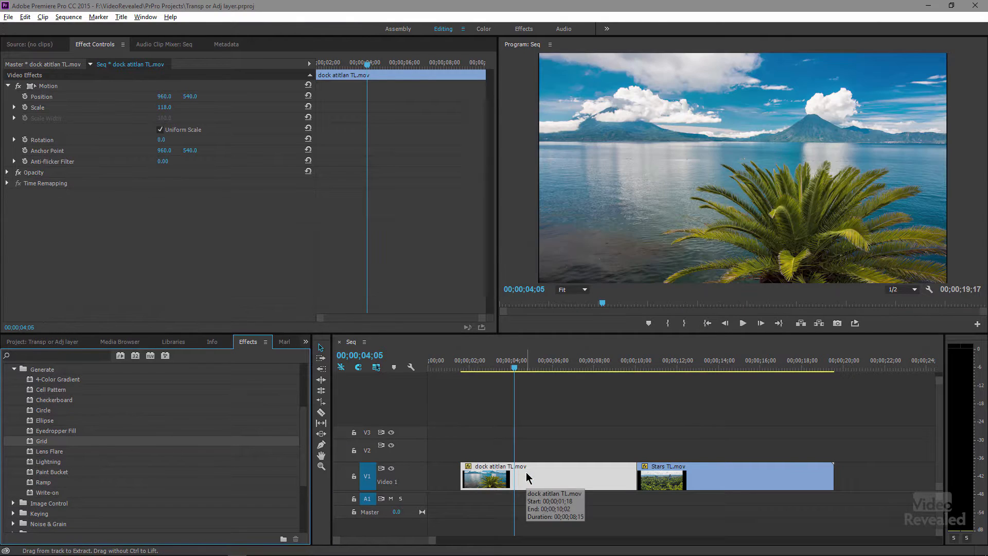
mouse_move(156, 390)
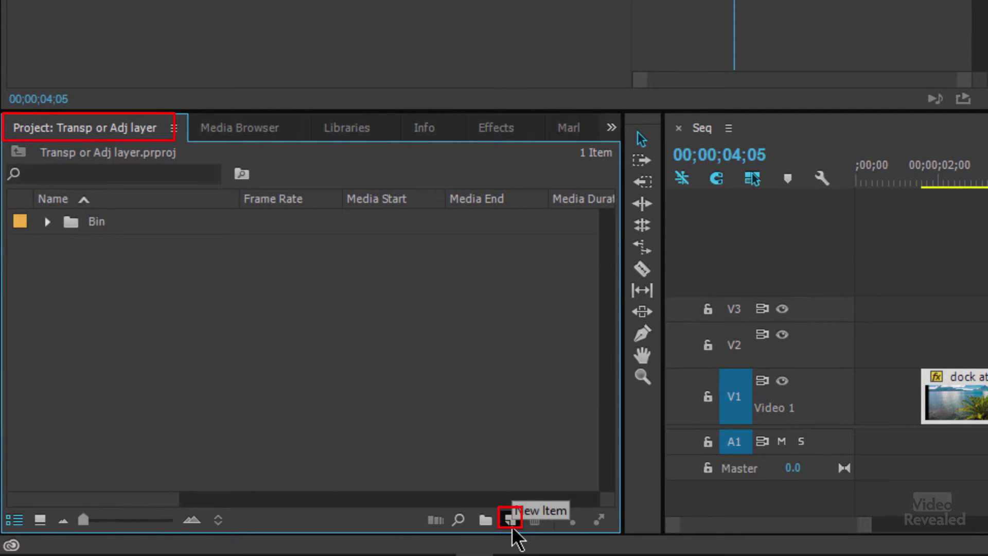
Create a new Transparent Video project item with the default settings.
click(511, 519)
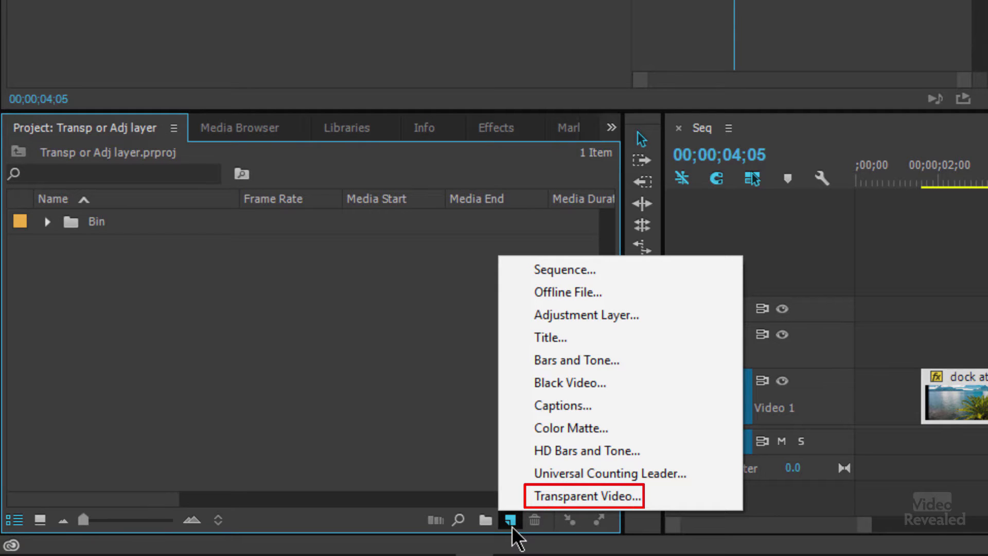
click(586, 496)
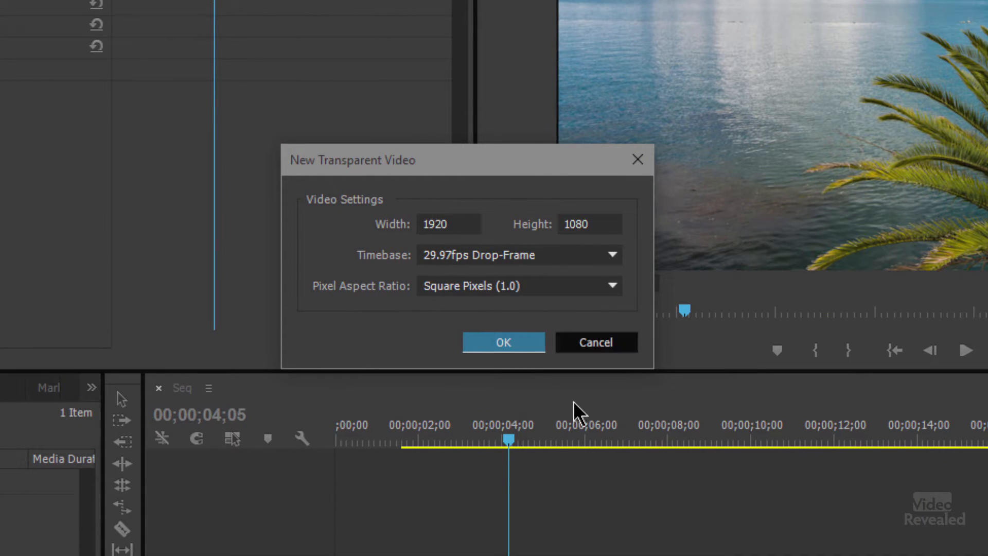
click(503, 342)
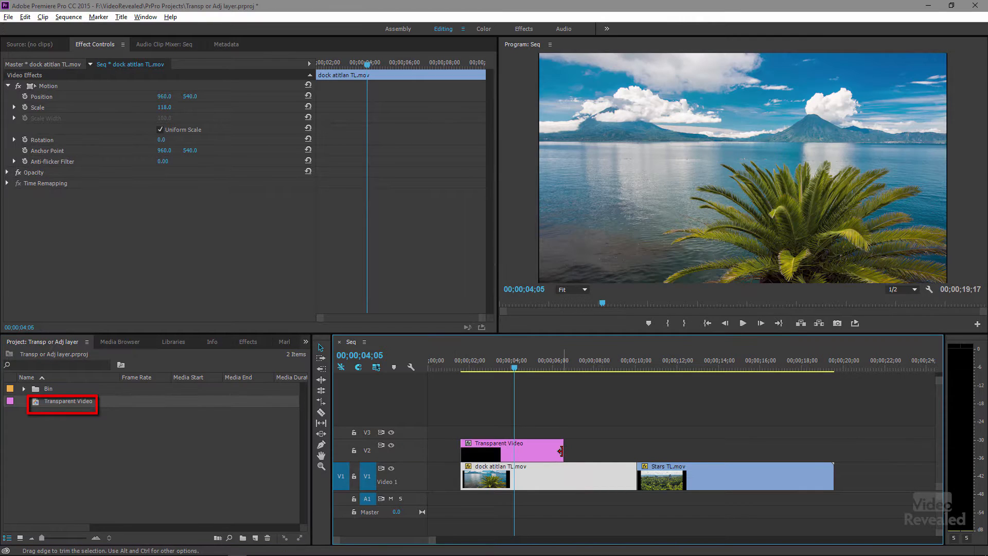
Extend the Transparent Video clip on V2 to the dock clip's end and enable Transparency Grid.
drag(560, 451, 635, 451)
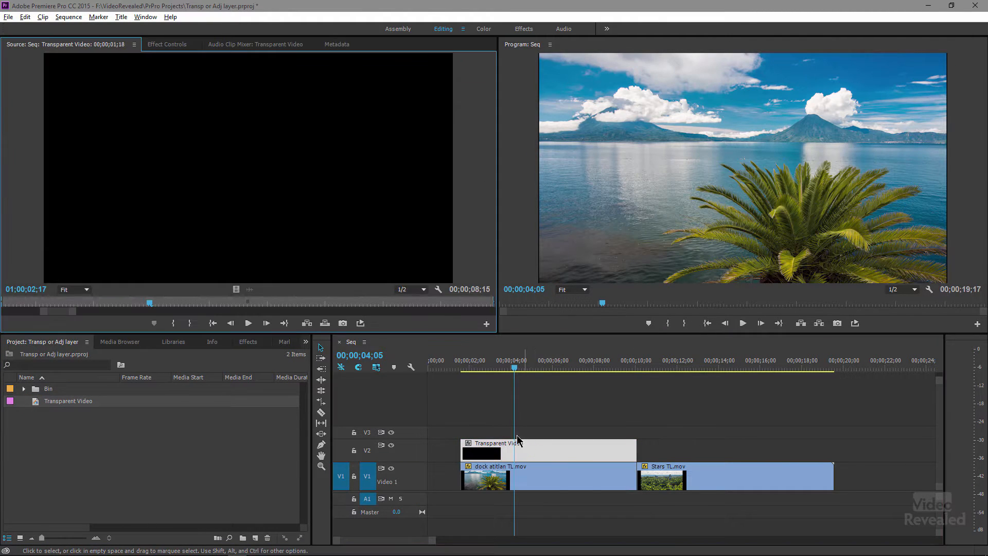
click(439, 290)
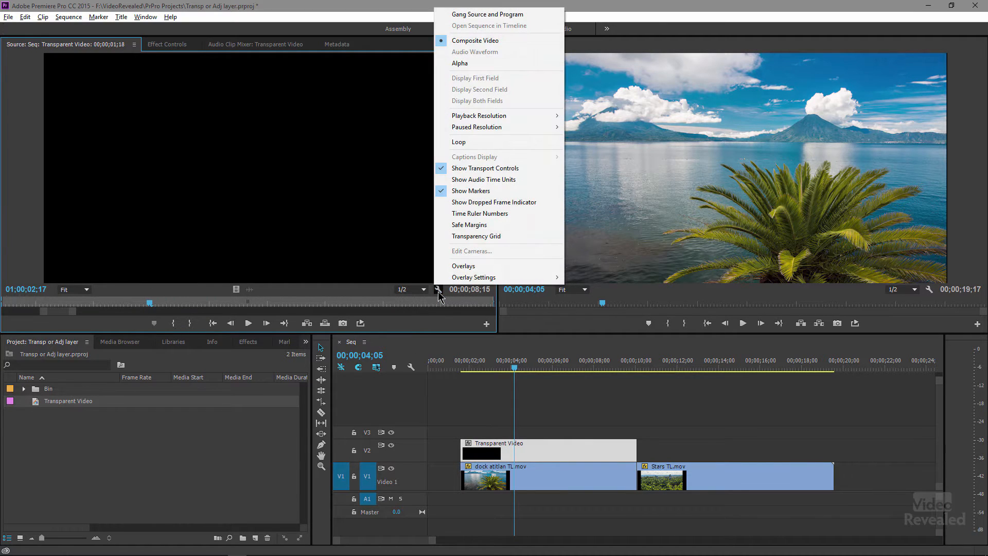
mouse_move(500, 236)
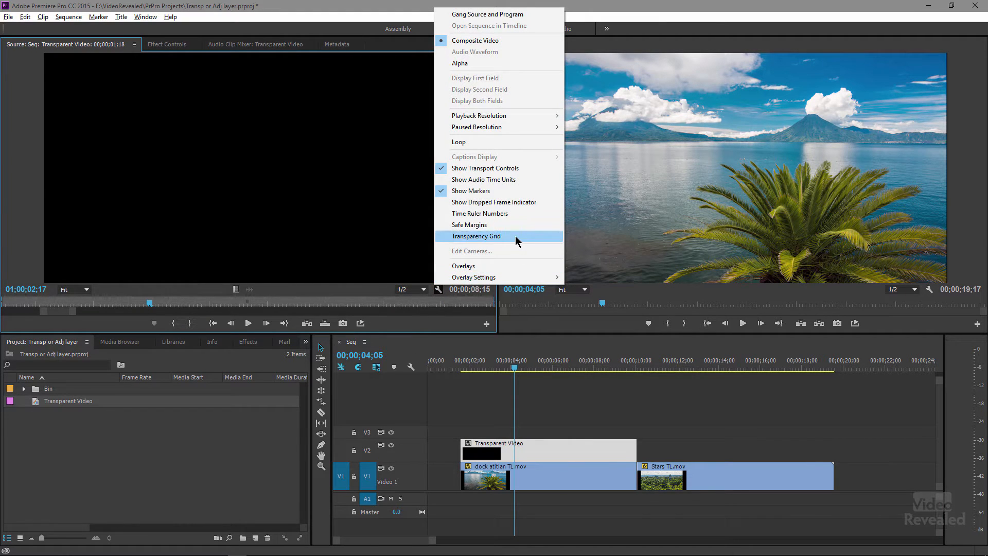
click(476, 236)
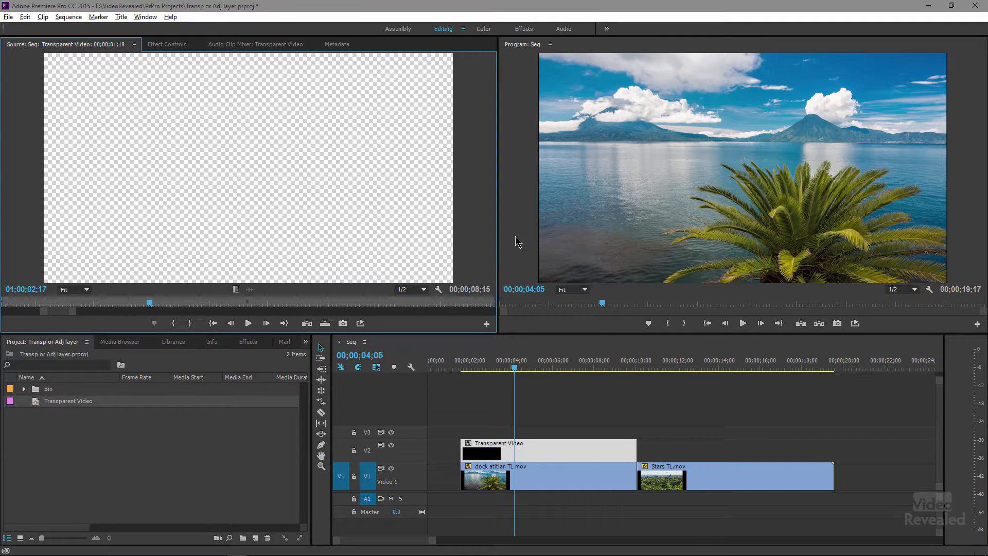
mouse_move(498, 421)
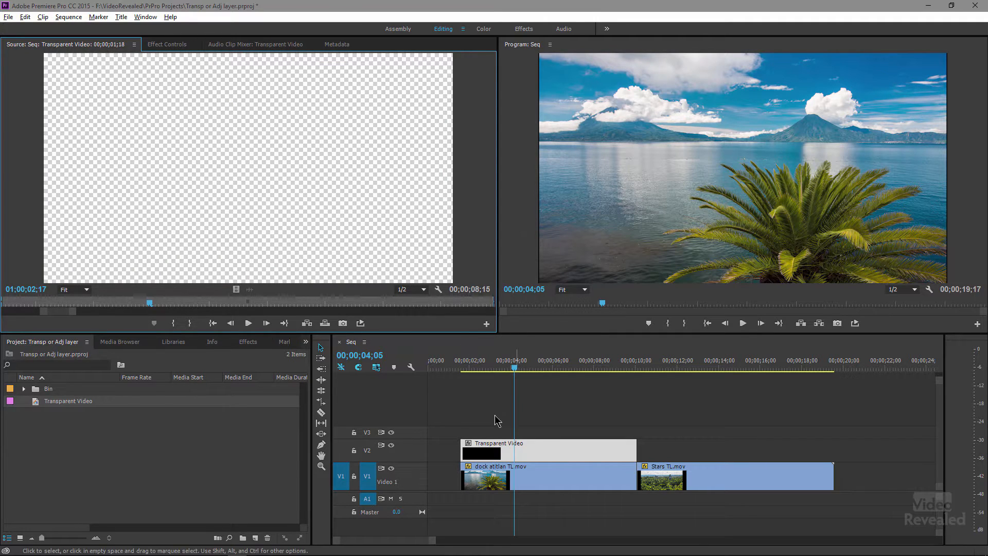
click(534, 451)
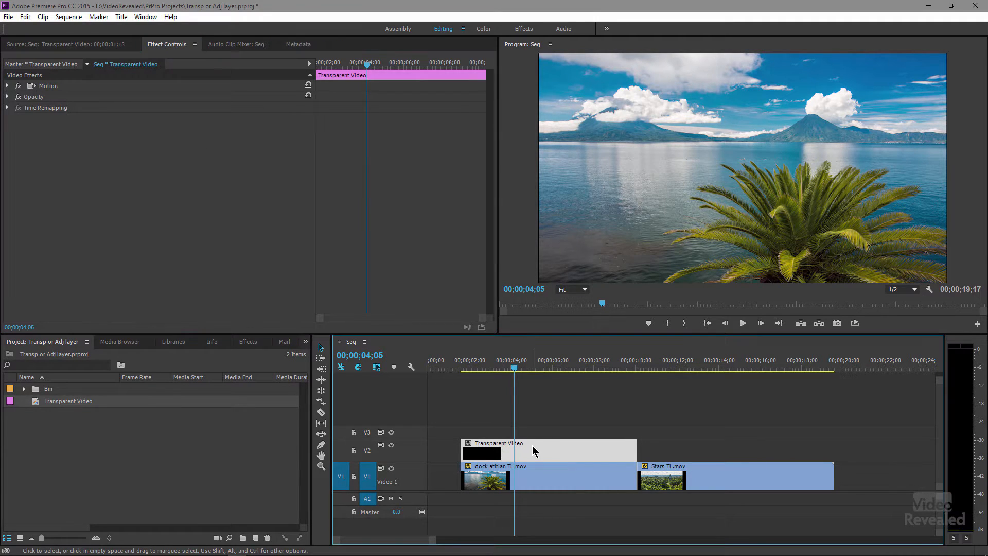
Bring the Generate effects list back into view to apply Grid to Transparent Video.
click(248, 342)
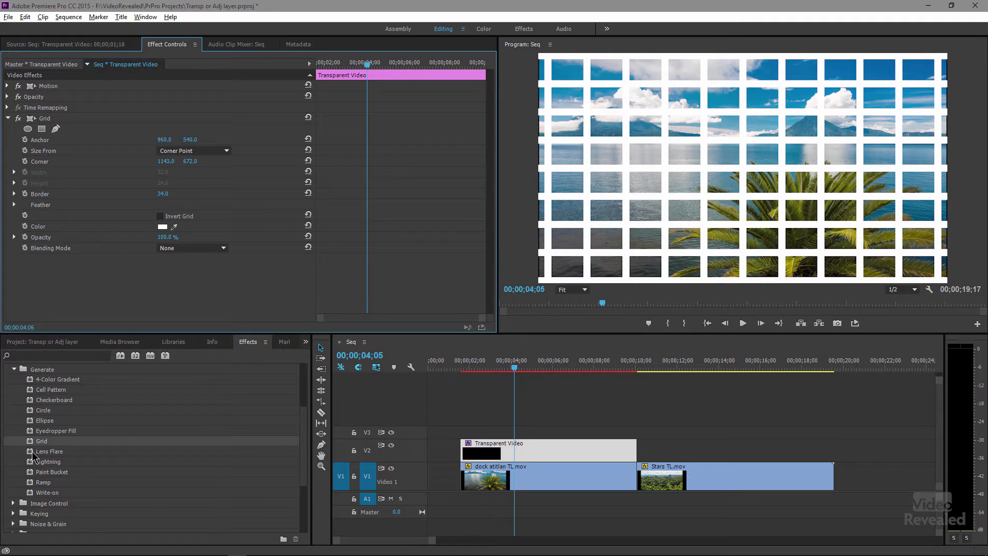
mouse_move(55, 455)
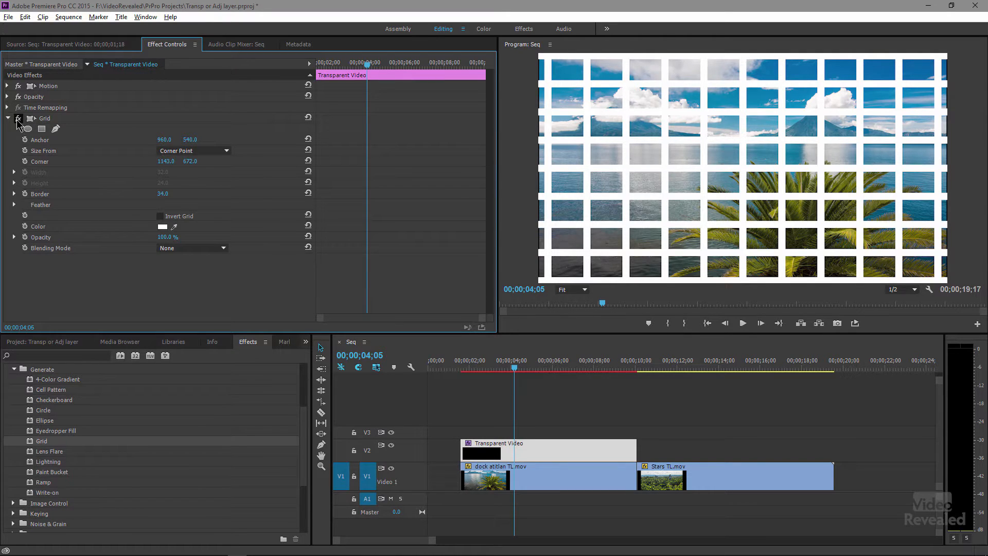
Apply Lens Flare, set Grid Border to 74, and move the flare center to 1178.6, 427.7.
click(17, 118)
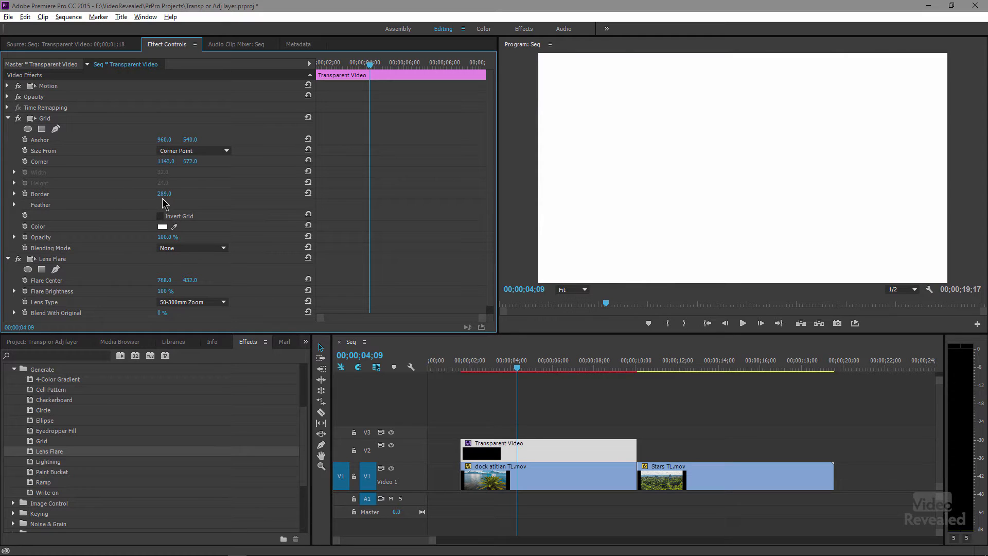
drag(165, 193, 165, 215)
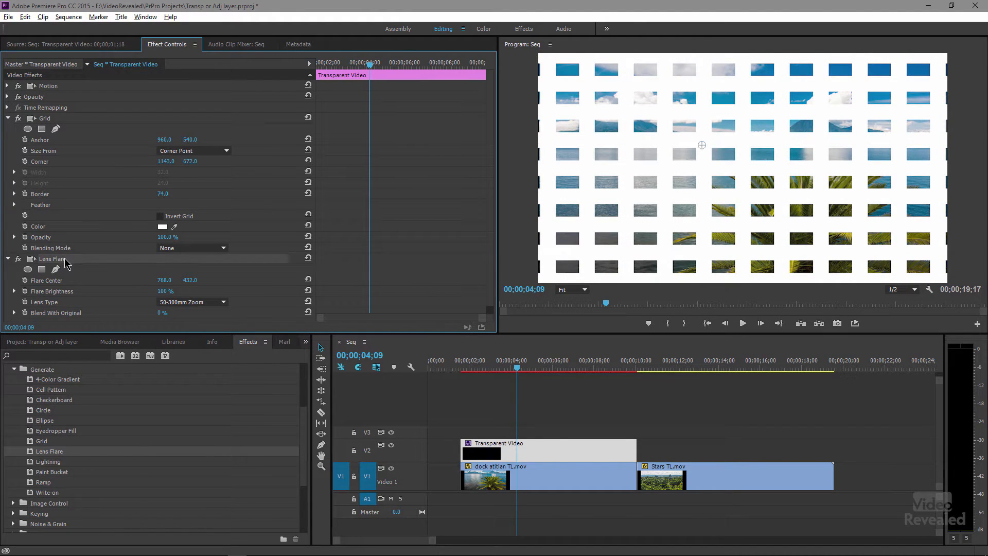
drag(701, 145, 649, 157)
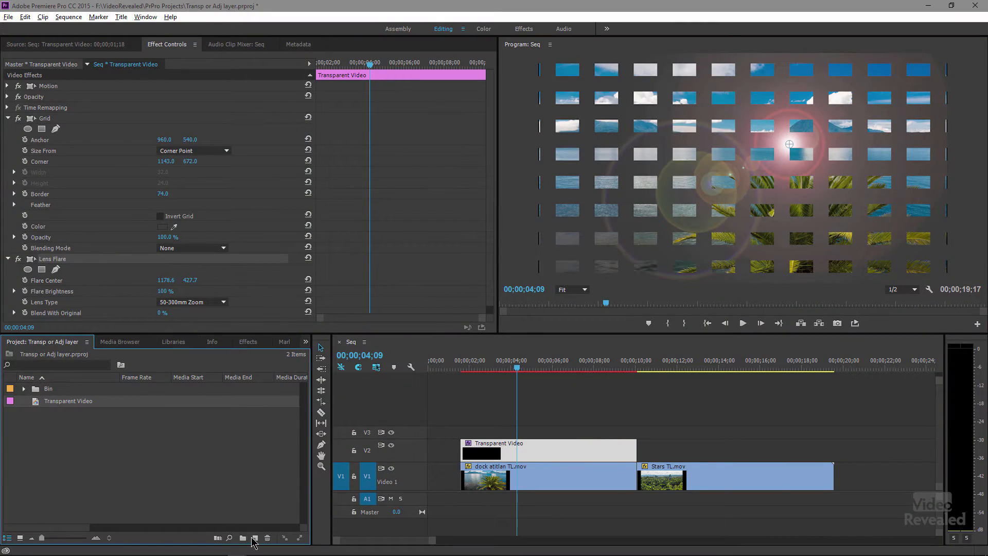
Create a Black Video item, place it on V2 after Transparent Video, and add Lens Flare.
click(255, 538)
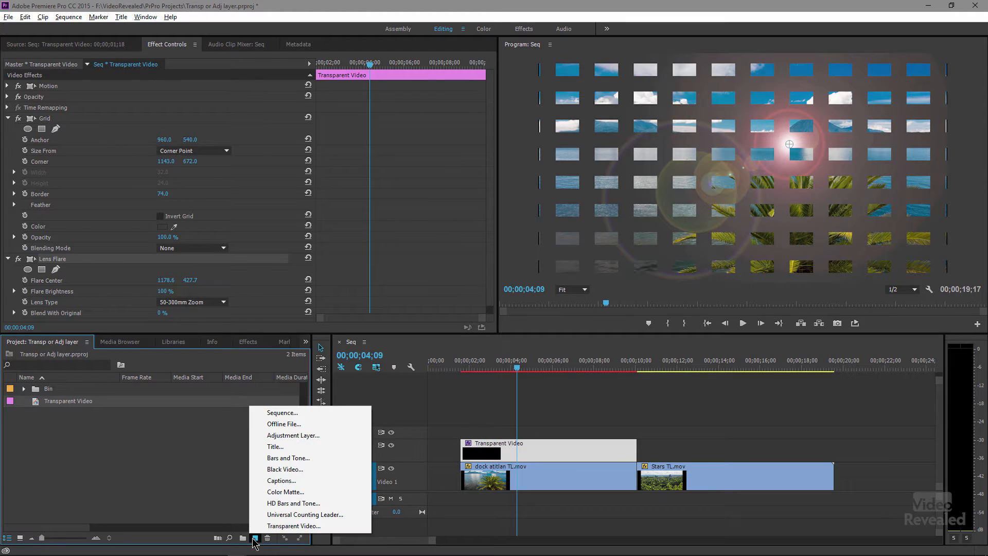
mouse_move(308, 469)
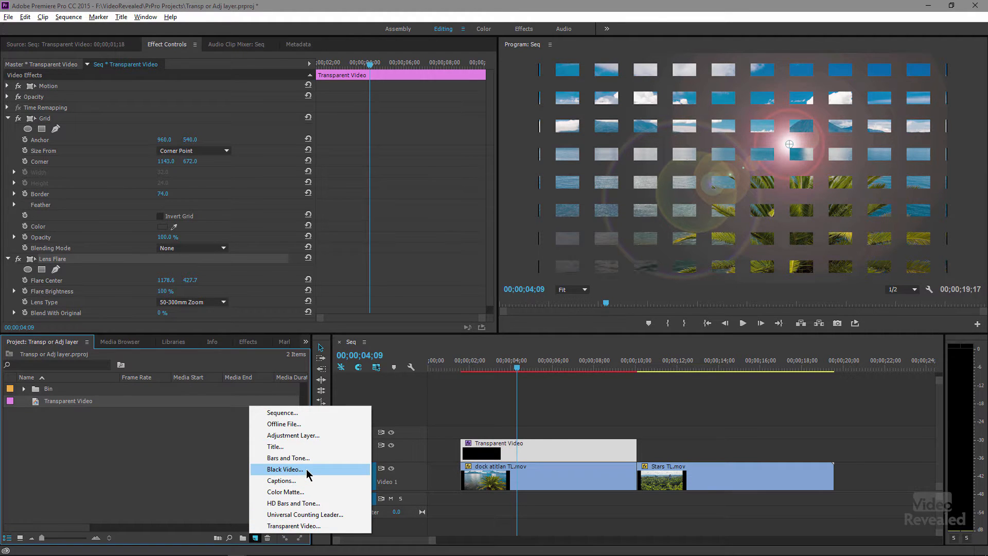
click(284, 470)
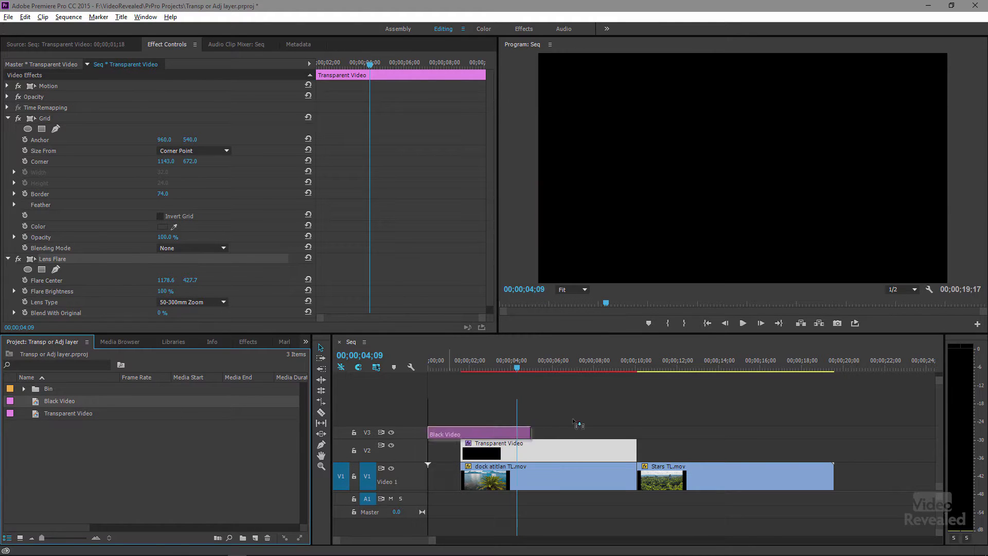
drag(478, 433, 641, 450)
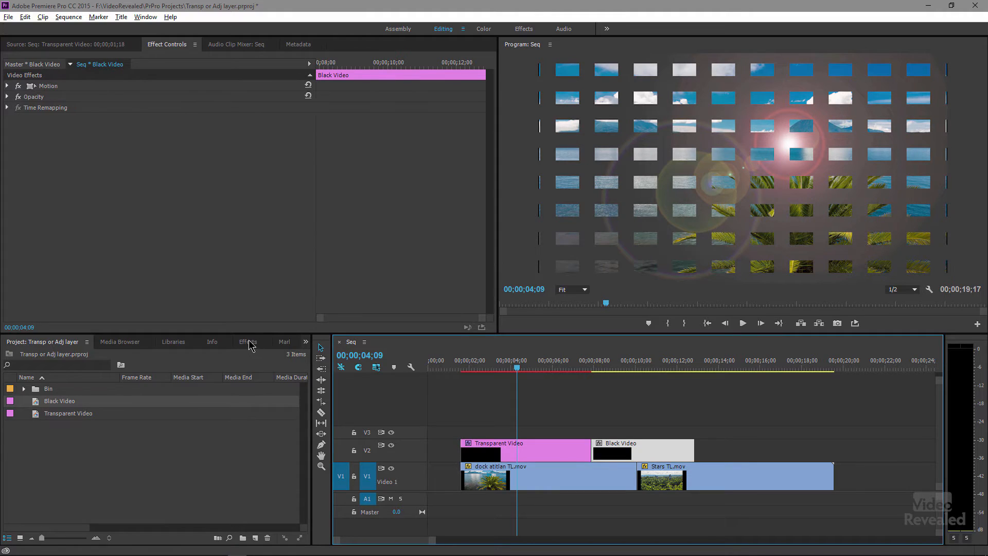
click(248, 342)
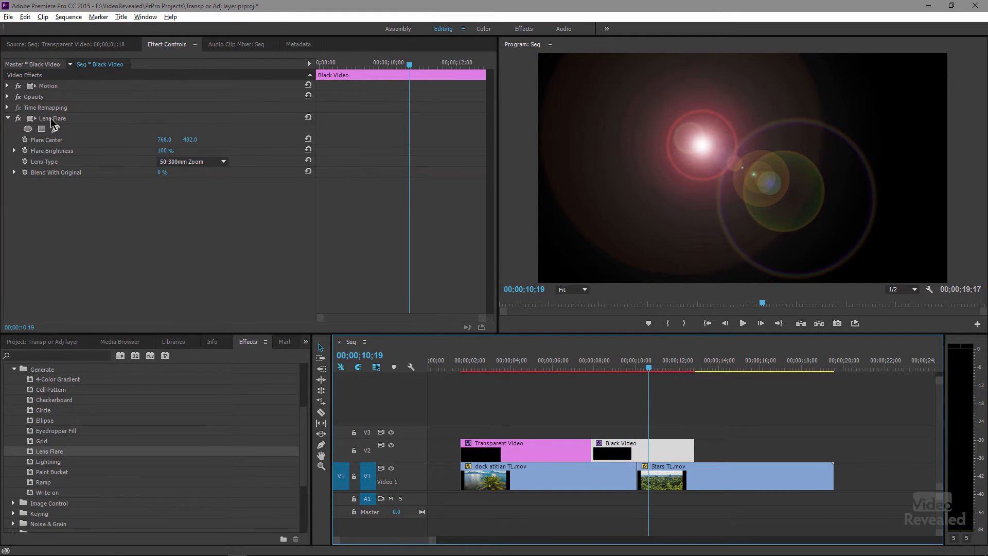
Set Black Video's opacity blend mode to Screen, then move Lens Flare onto Stars TL.mov.
click(6, 97)
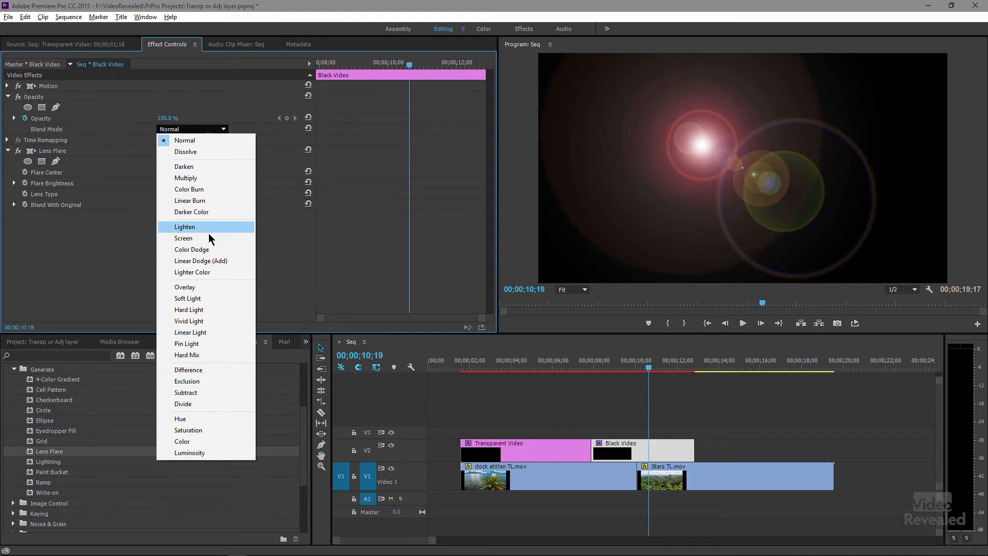
mouse_move(187, 298)
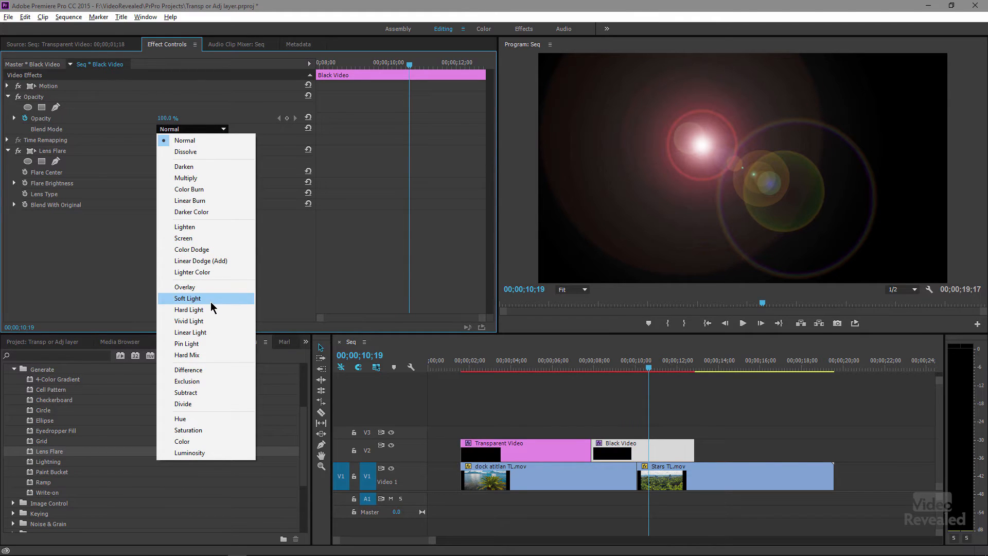
click(184, 238)
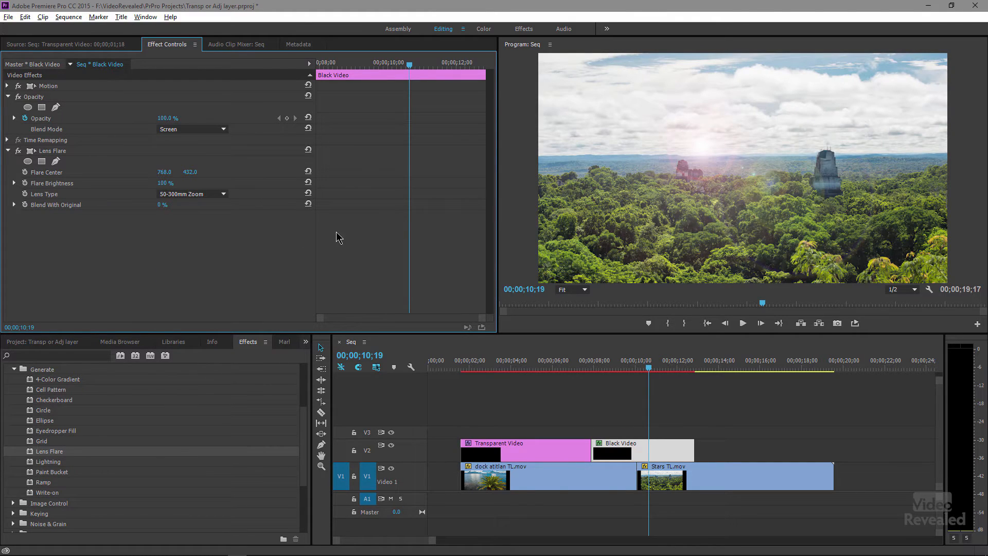
mouse_move(572, 366)
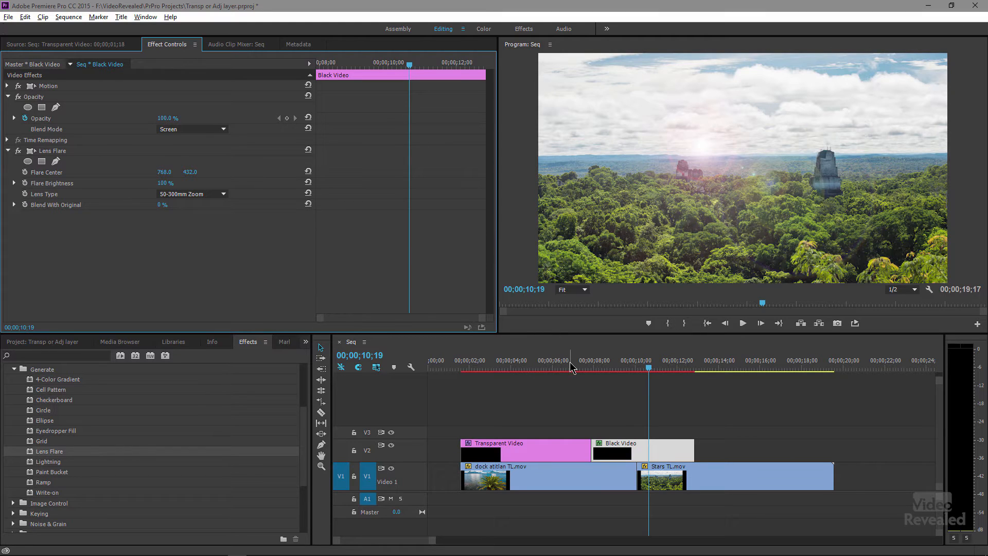
click(620, 445)
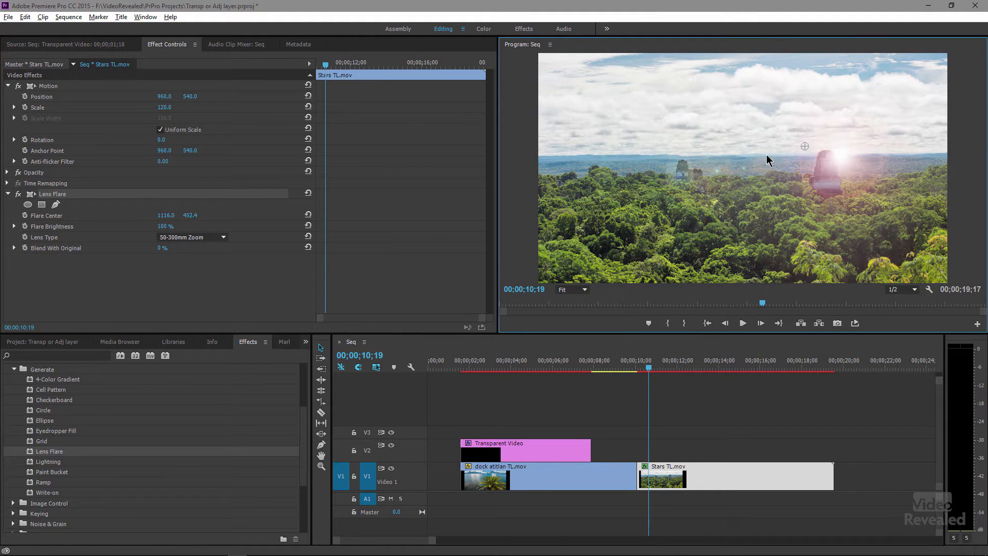
Drag the flare center up in the Program Monitor, then delete the Lens Flare effect.
drag(805, 146, 785, 106)
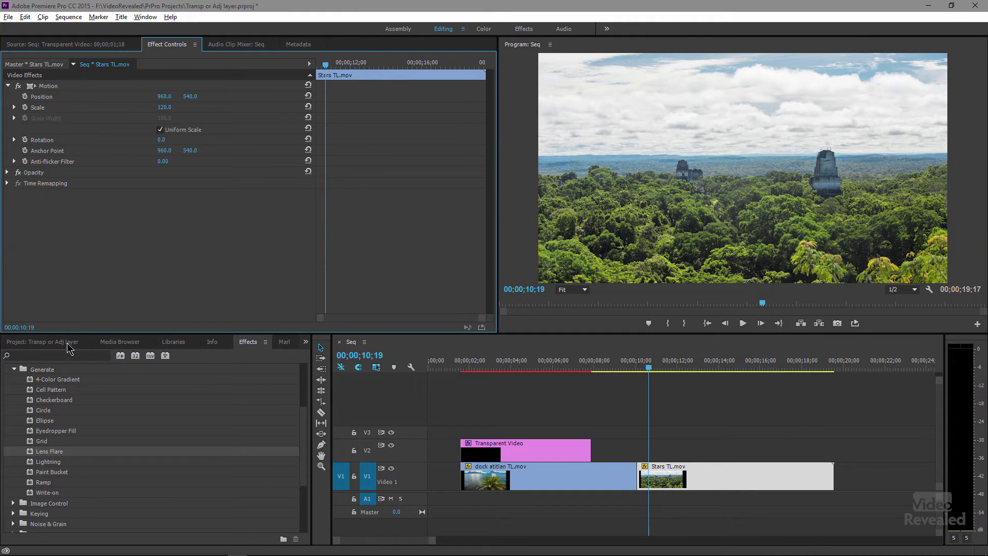
Drag Black Video from the Project panel onto V2 after Transparent Video.
click(39, 342)
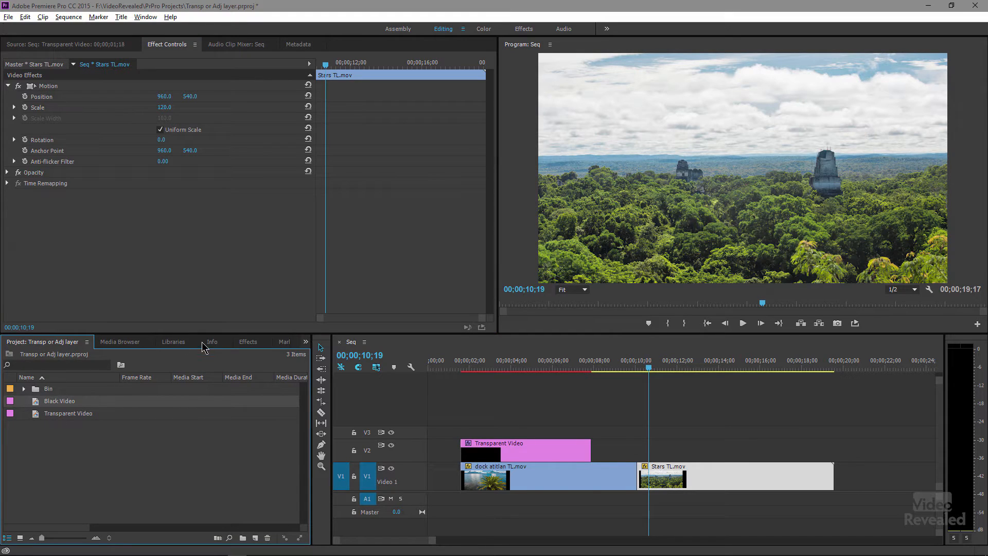
click(247, 341)
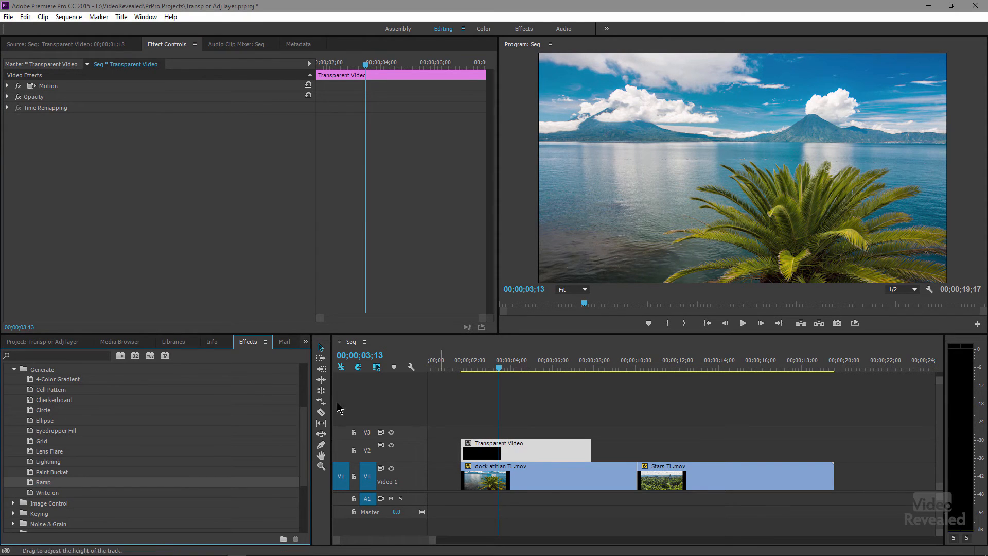
click(38, 341)
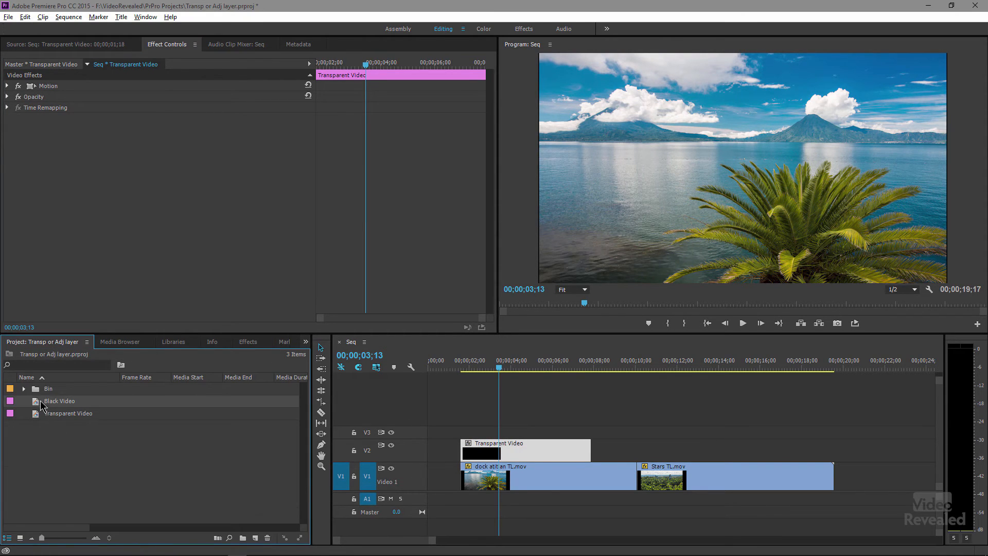
drag(59, 401, 643, 450)
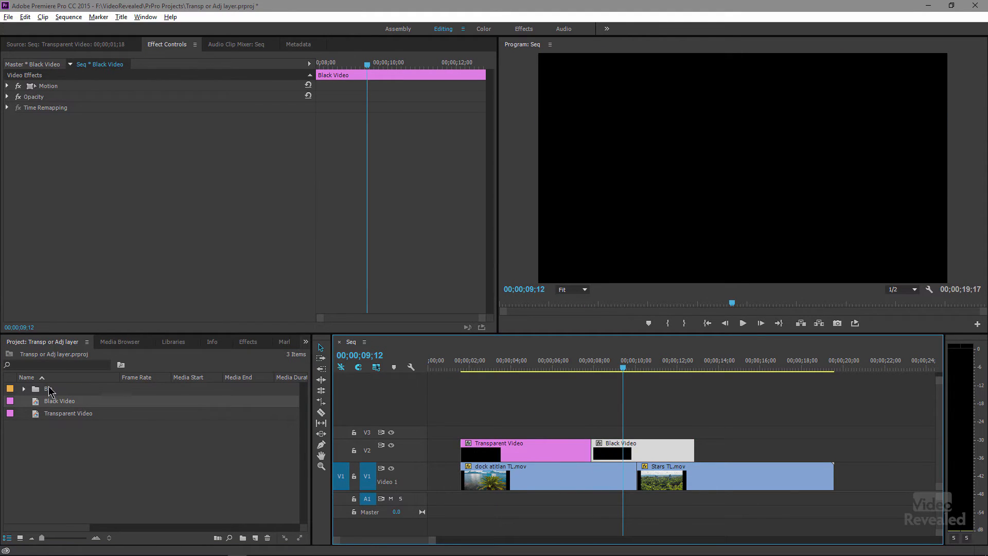
Apply and remove Ramp on Black Video, and set its opacity blend mode to Dissolve.
click(248, 342)
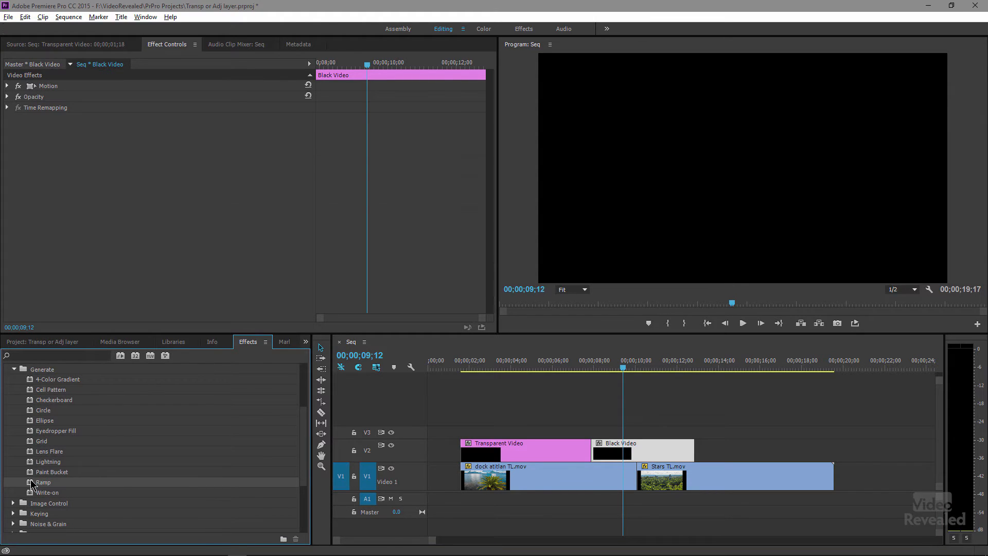
double_click(37, 482)
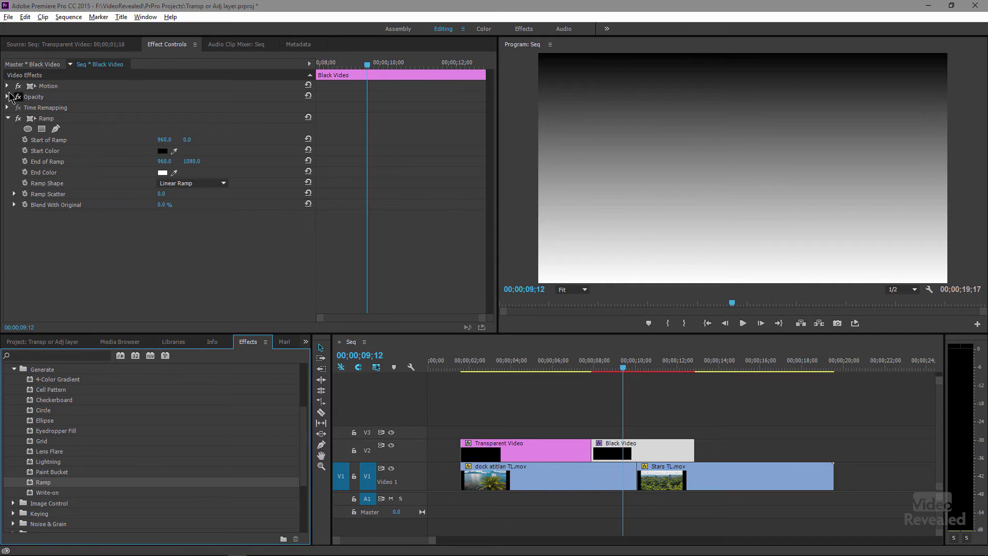
click(8, 96)
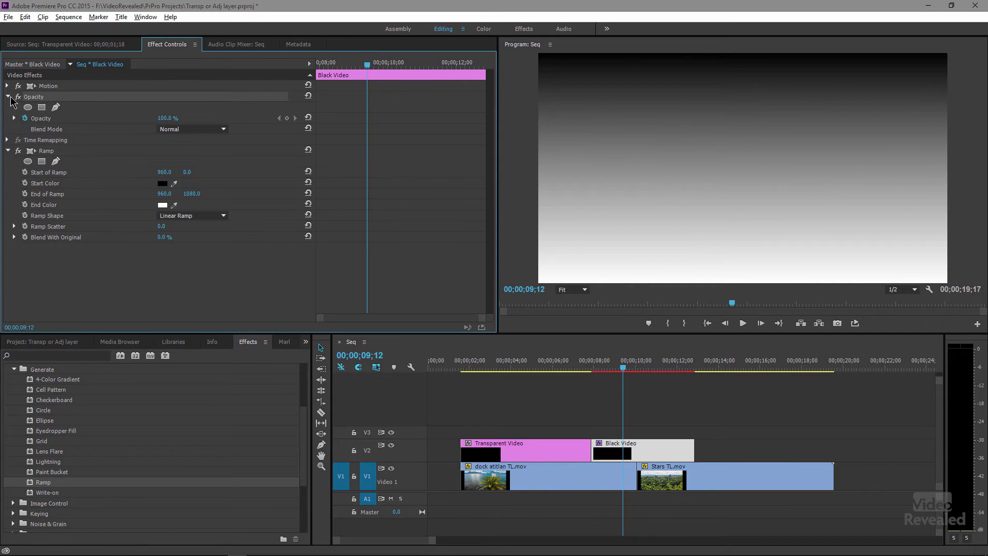
click(192, 129)
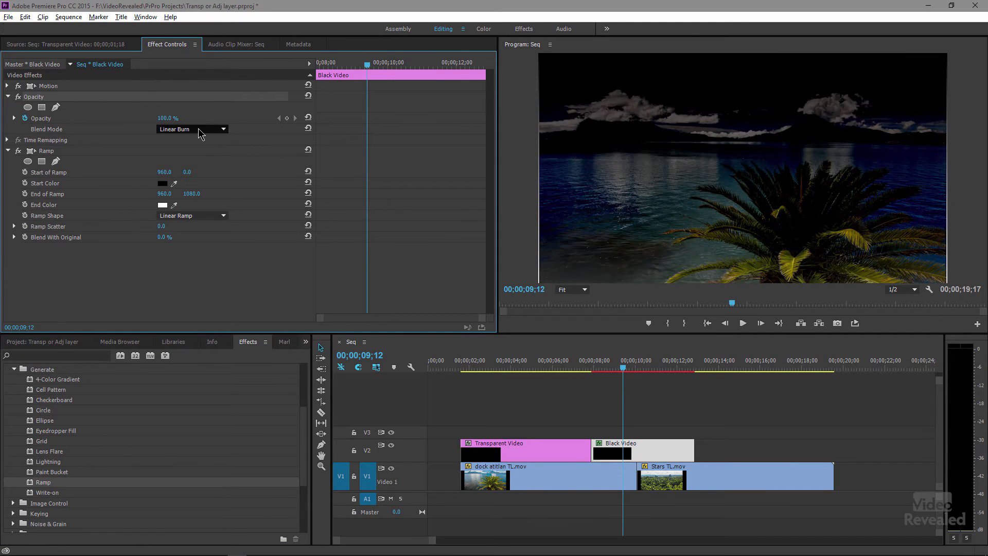
click(192, 128)
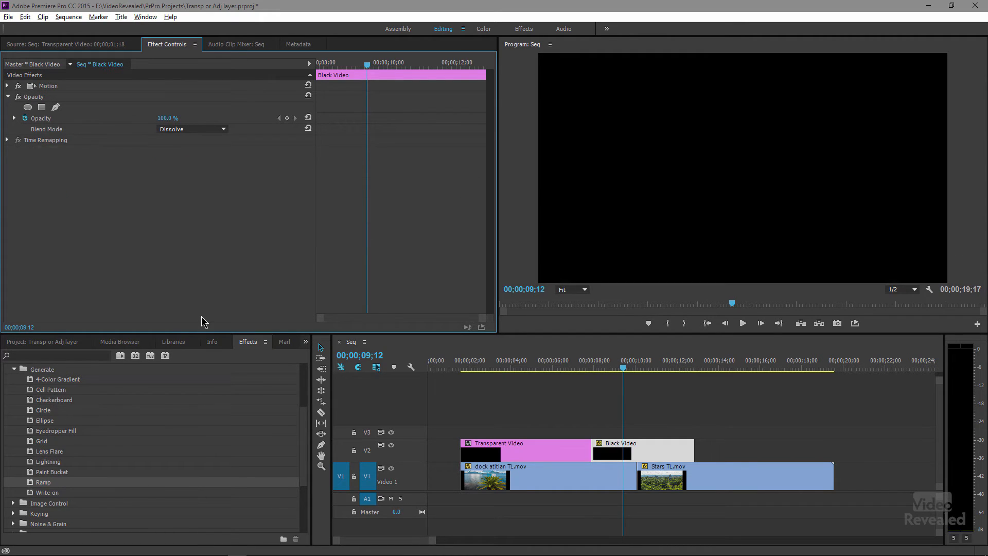
click(506, 368)
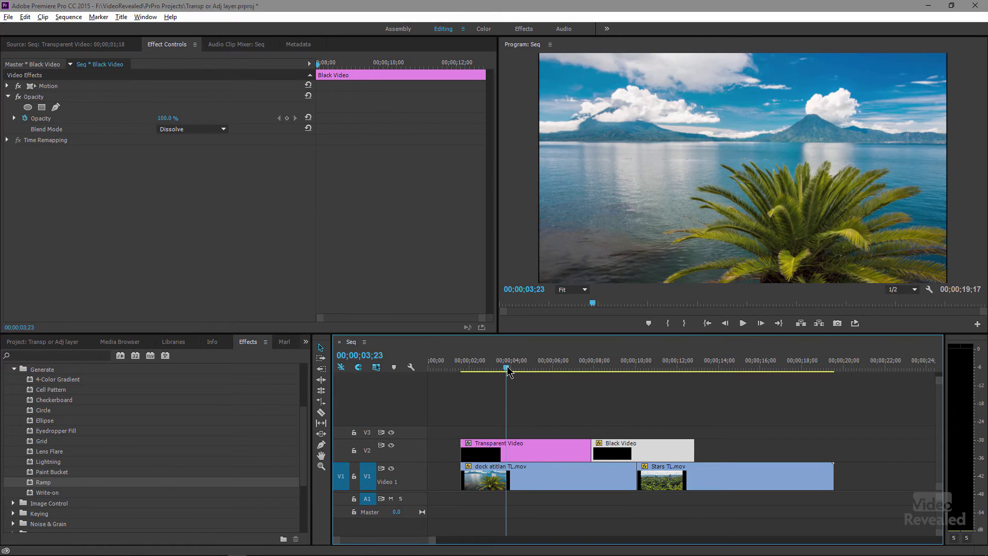
click(521, 368)
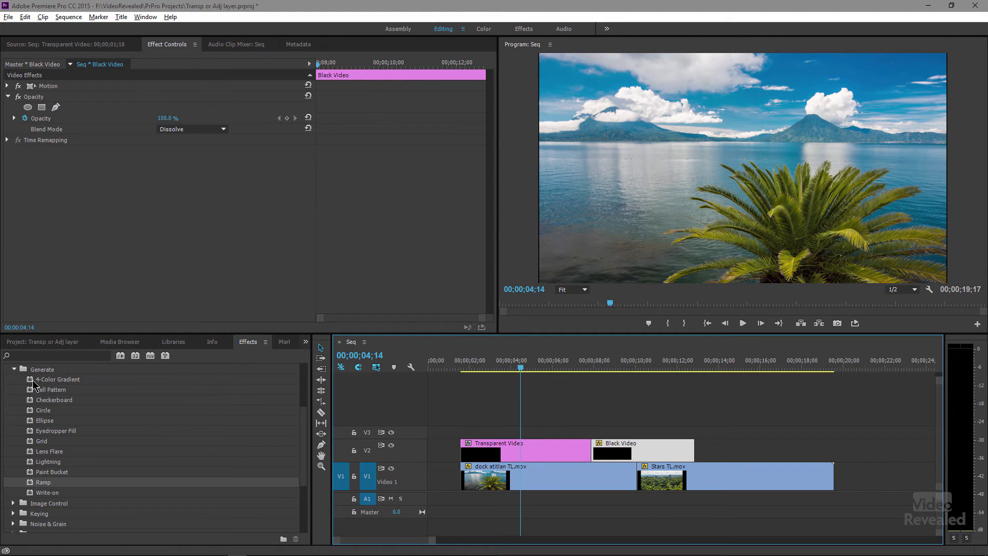
click(525, 450)
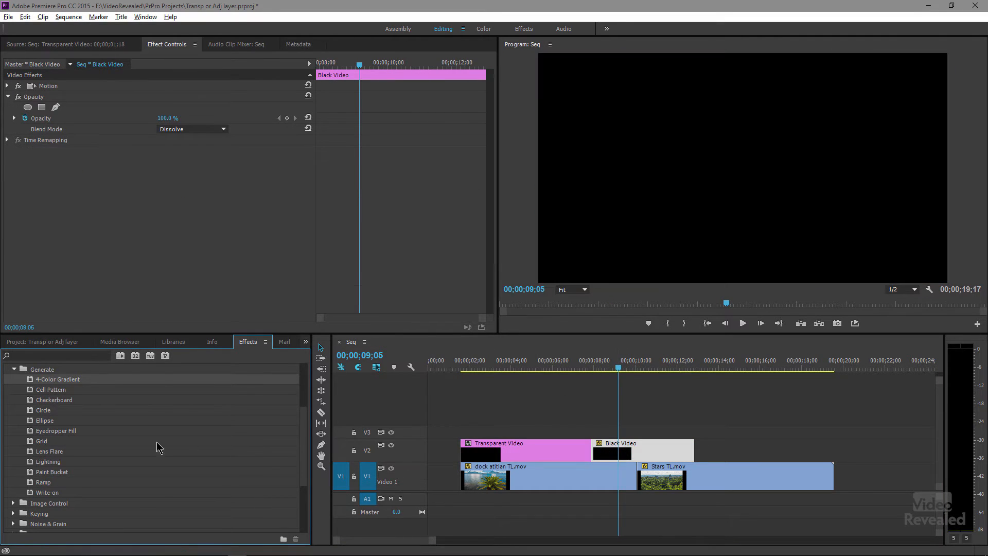
click(521, 369)
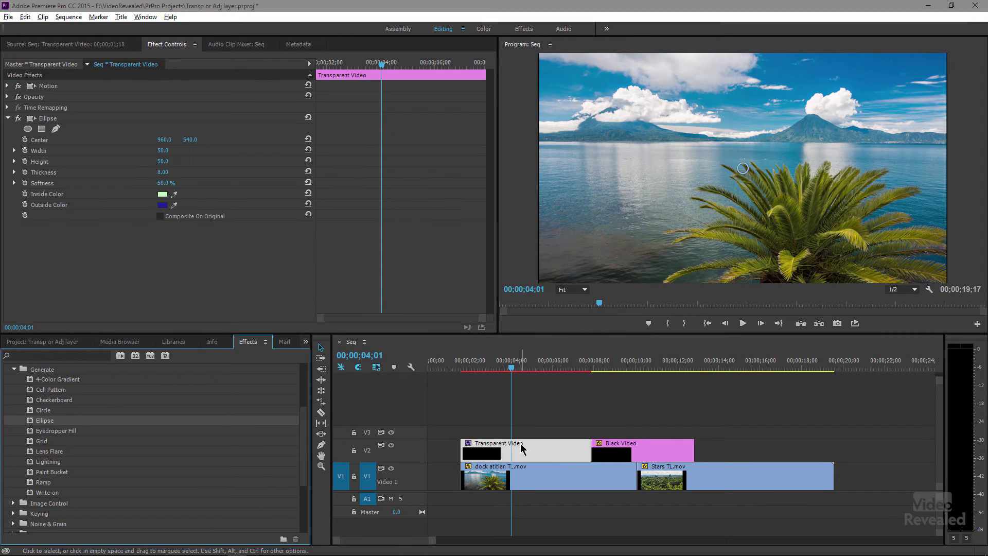
mouse_move(120, 451)
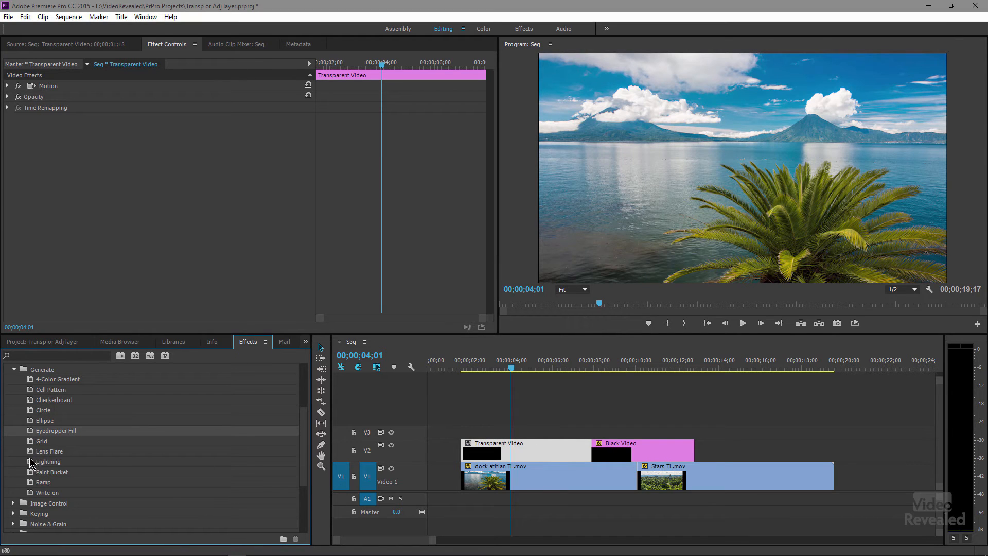
Apply Lightning and Paint Bucket to the Transparent Video clip, then return to the project items.
double_click(47, 461)
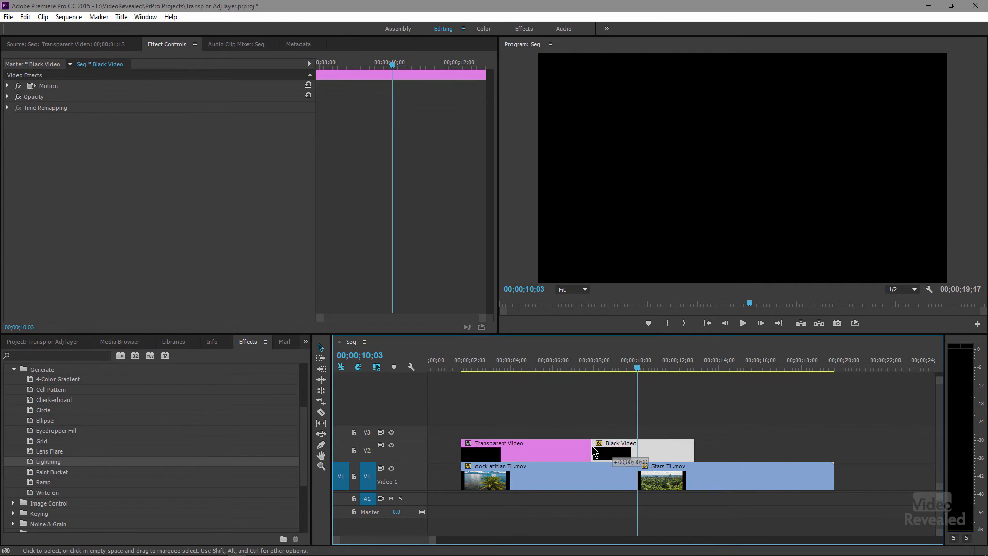
click(643, 450)
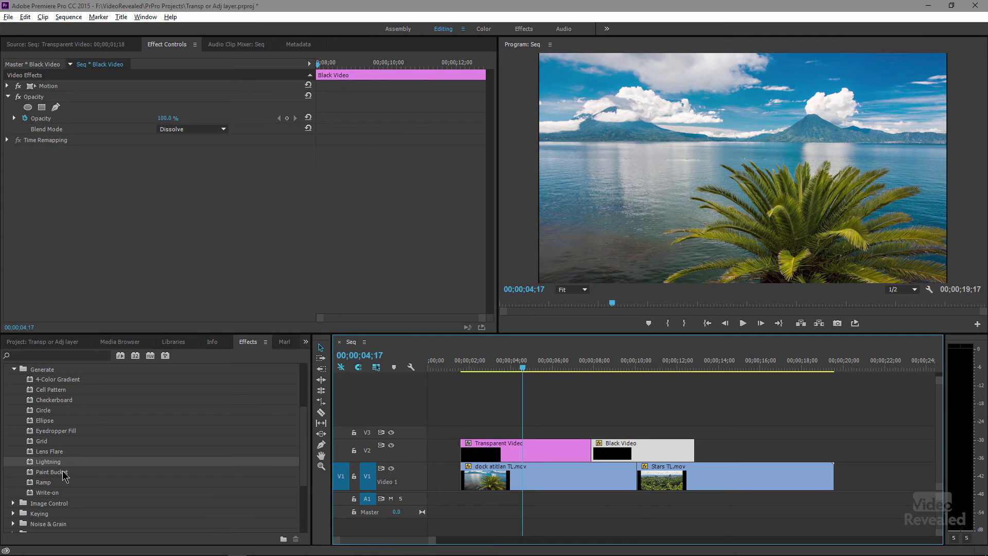
drag(51, 472, 536, 446)
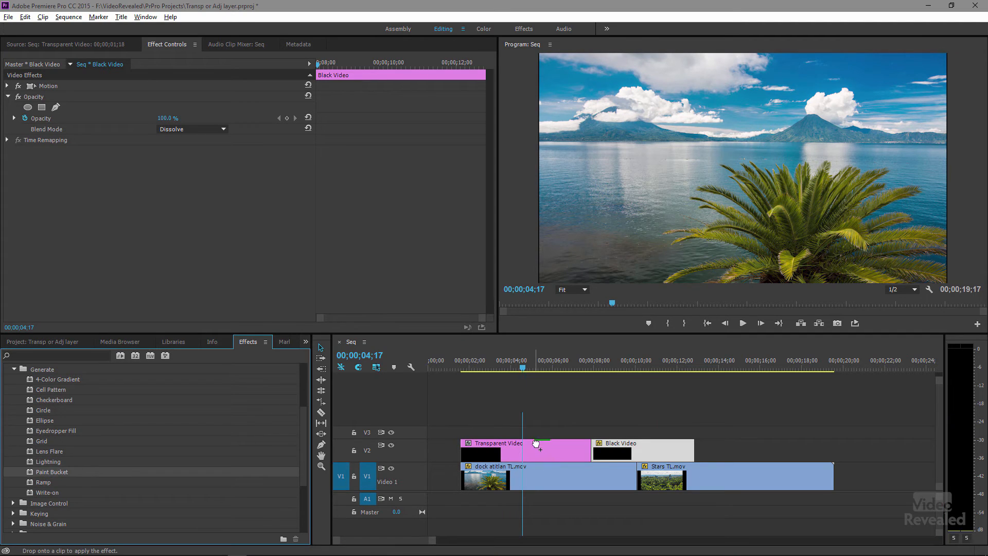
click(519, 449)
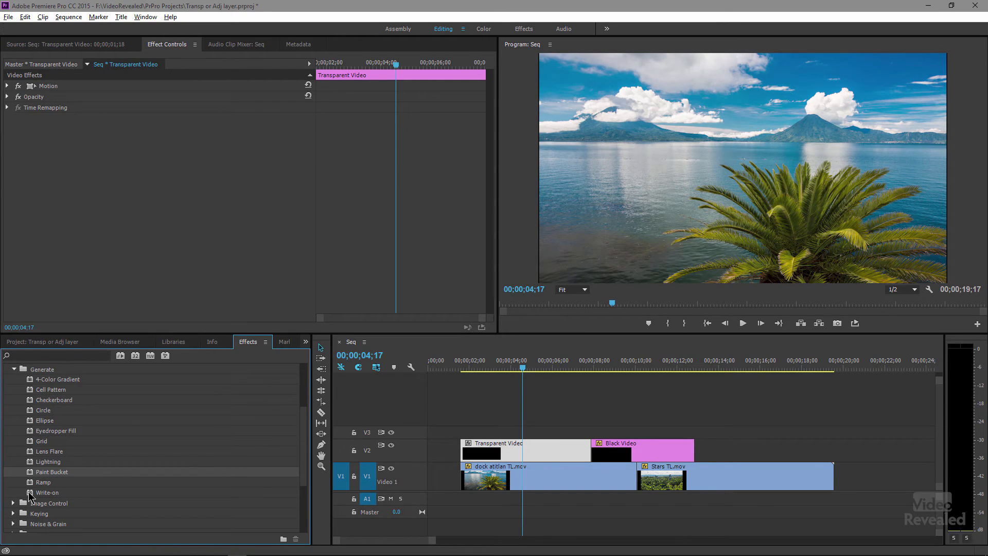
mouse_move(78, 472)
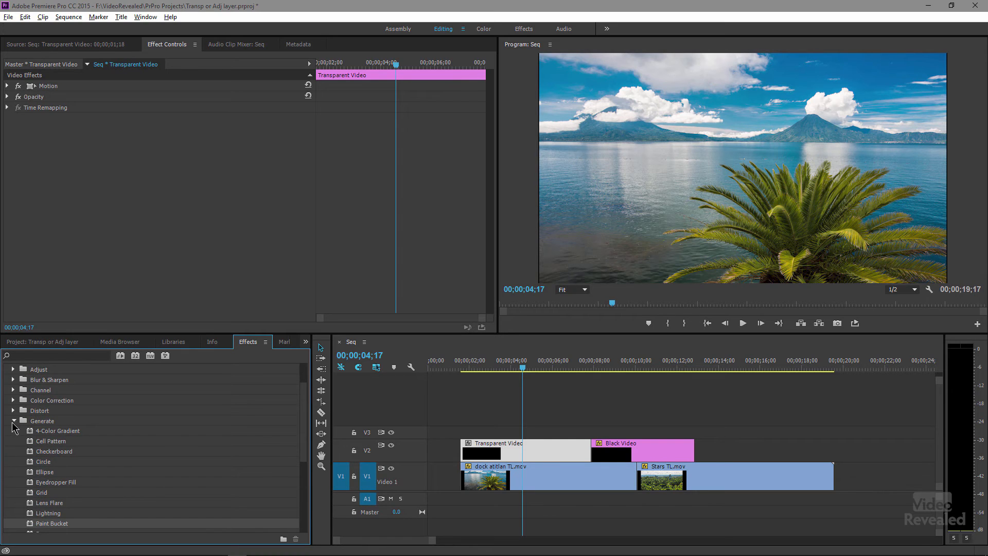
click(41, 341)
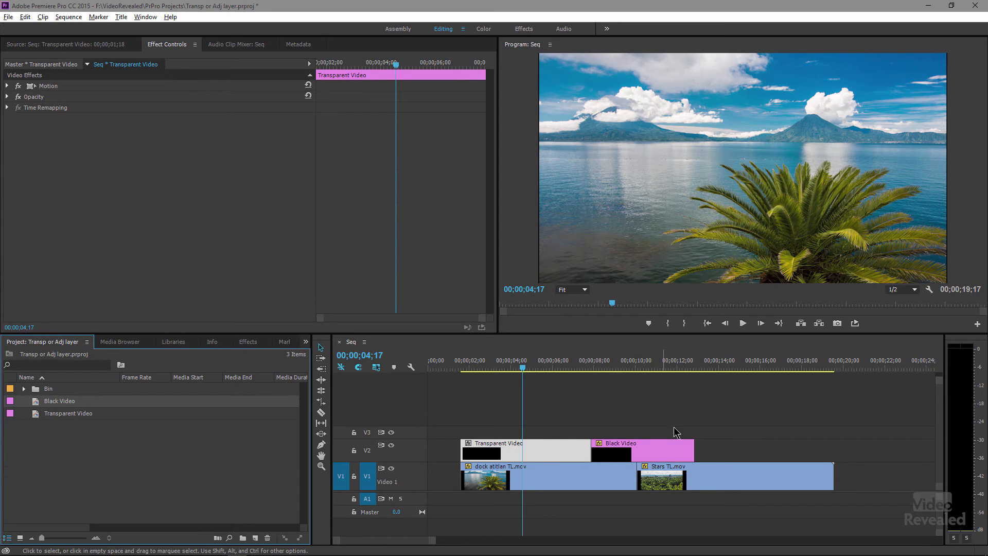
Add a New Item > Adjustment Layer and drop it on V2 following Black Video.
click(255, 538)
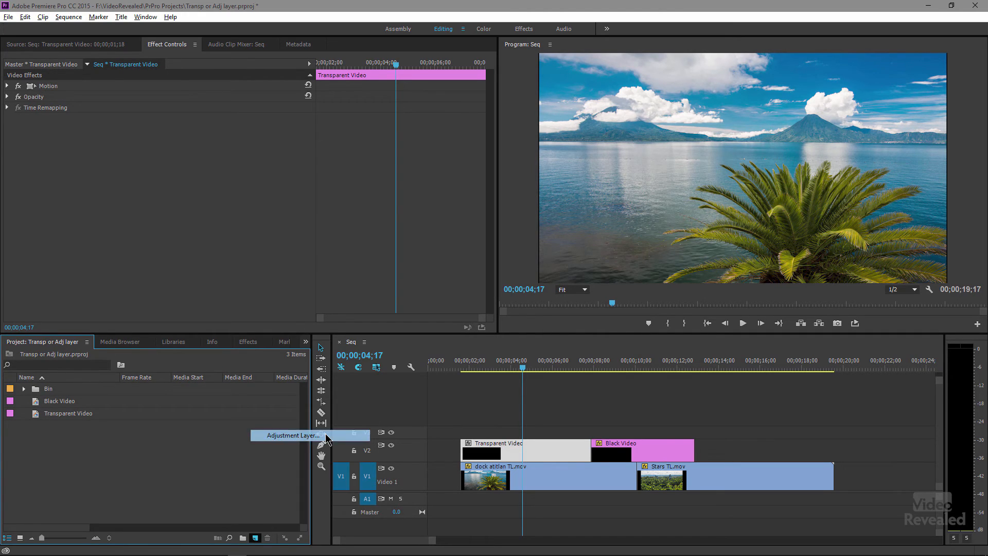
click(290, 434)
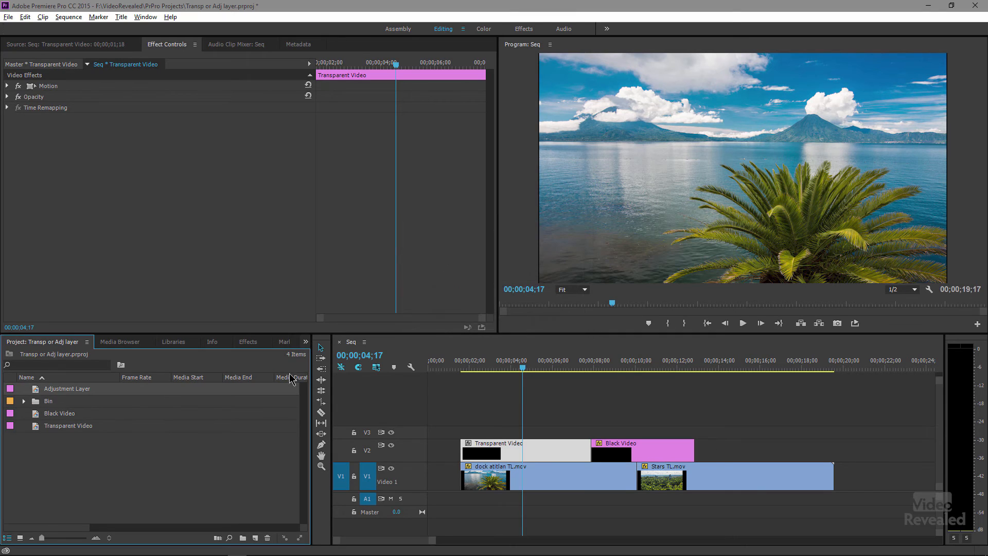
drag(67, 388, 756, 449)
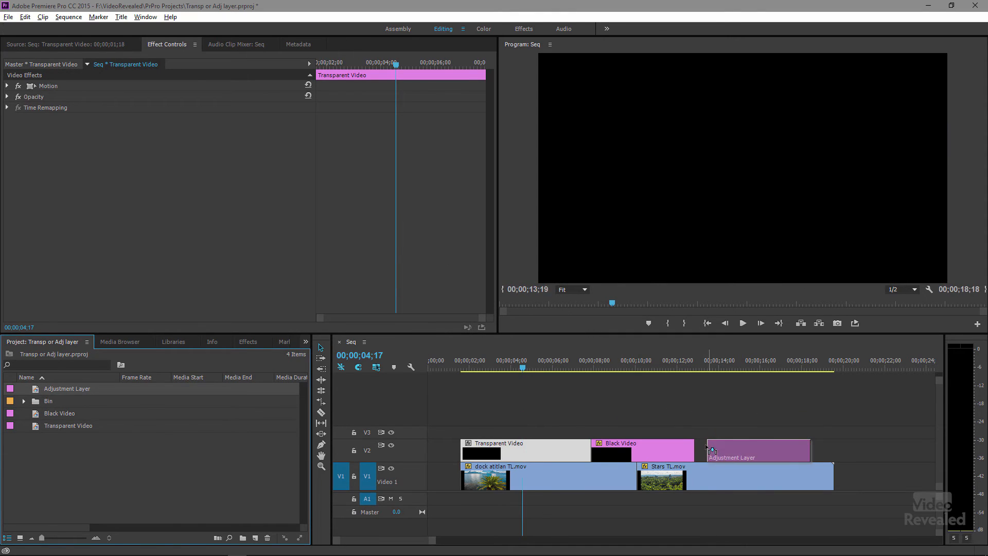
click(741, 368)
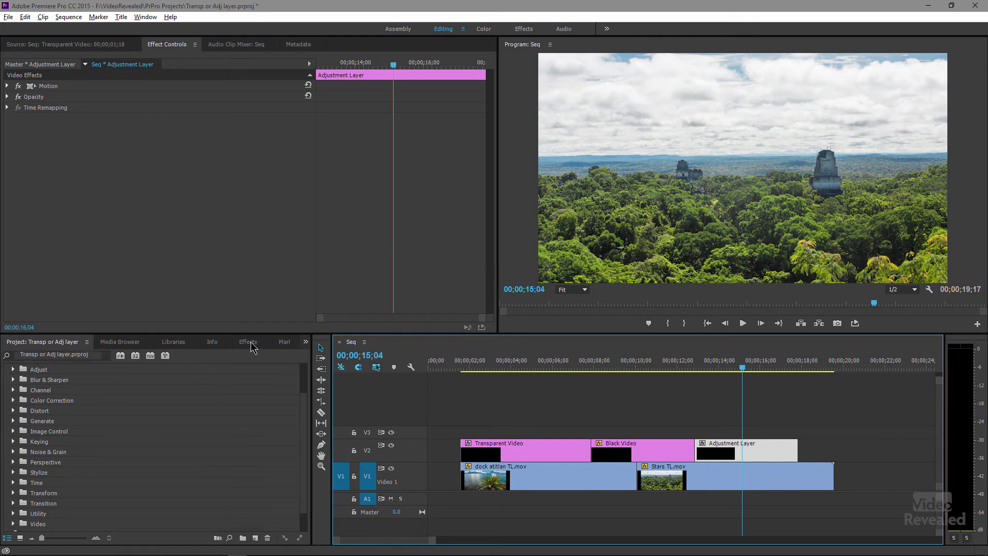
Search Effects for Fast Blur and move the adjustment layer up to V3, spanning both V2 clips.
click(248, 342)
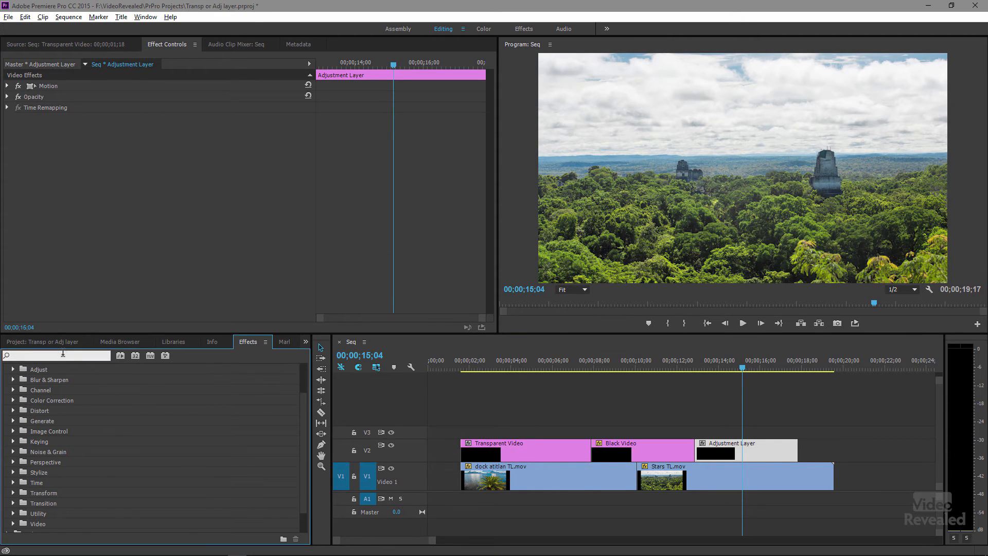
text(fast blu)
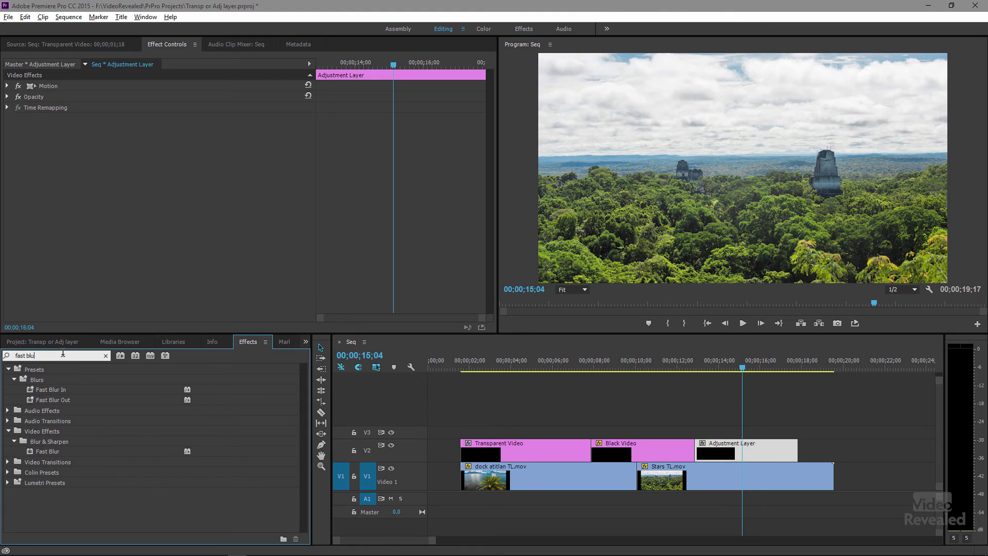
mouse_move(87, 456)
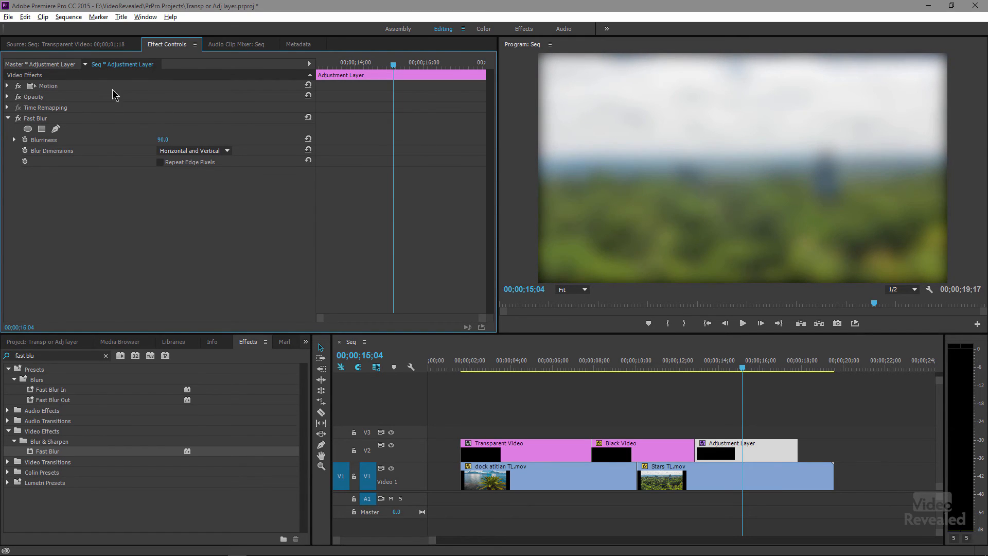
drag(744, 451, 746, 433)
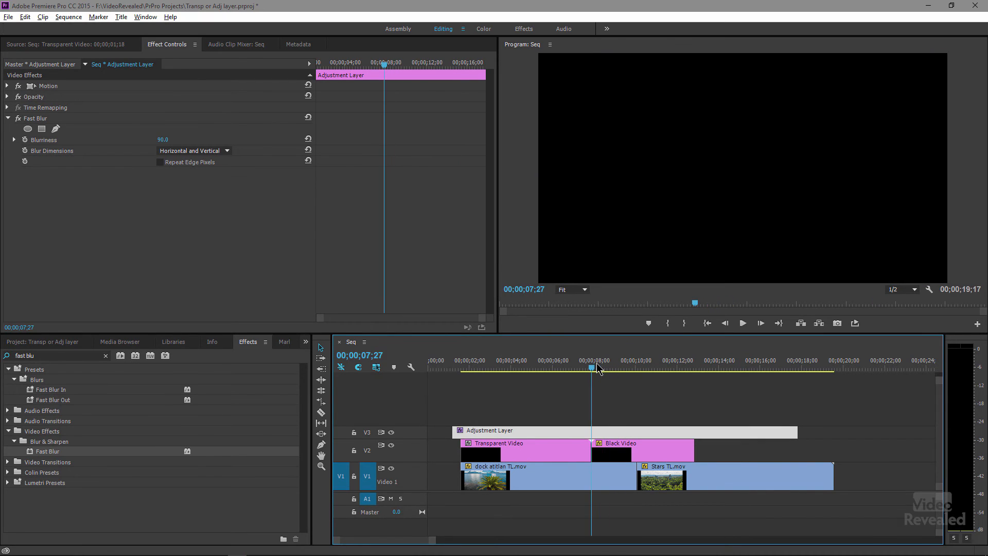
click(506, 368)
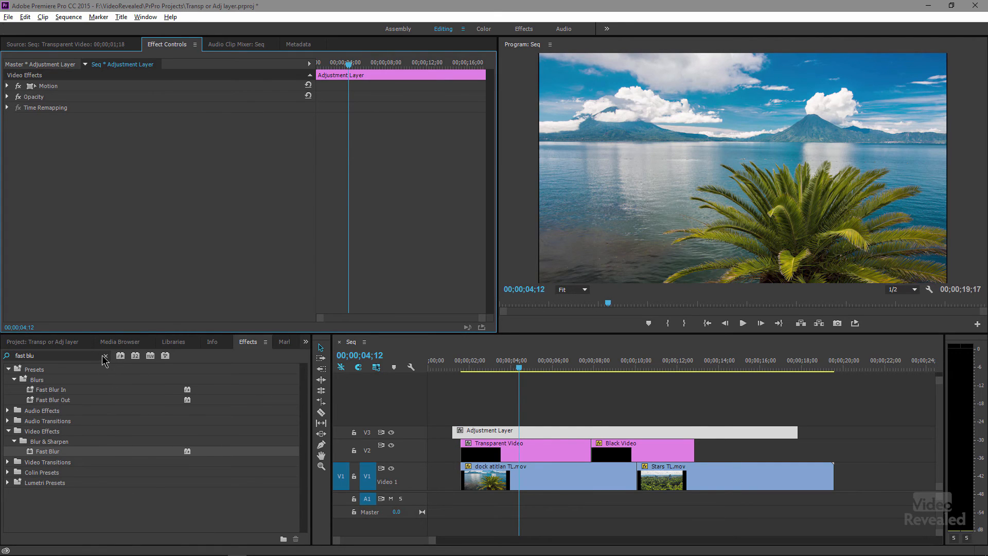
Apply Black & White from Video Effects > Image Control to the adjustment layer, checking the jungle clip.
click(105, 356)
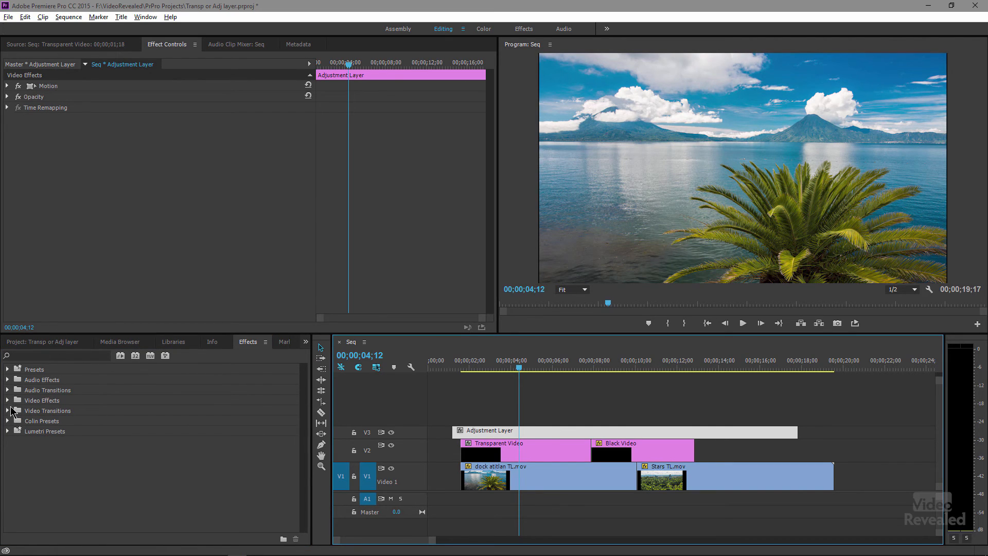
click(5, 400)
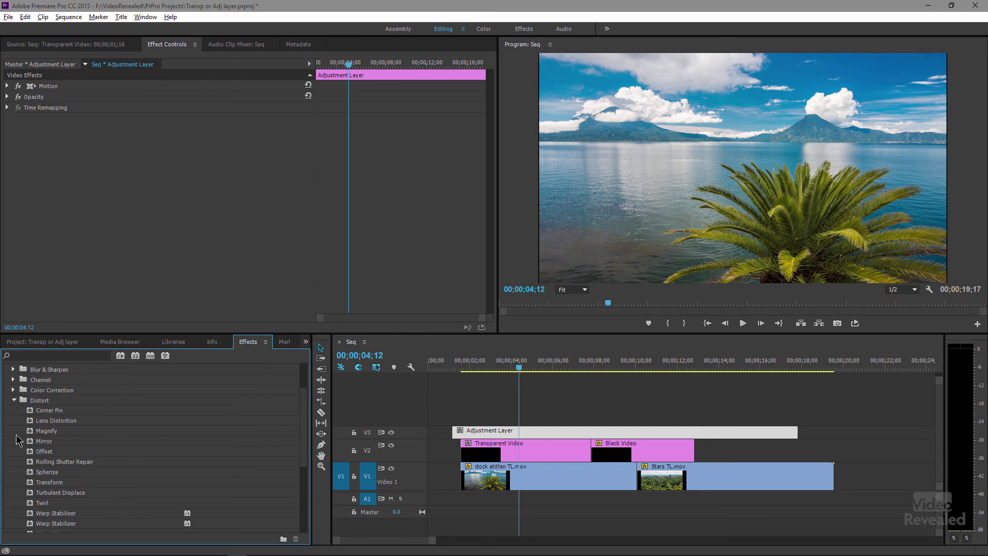
scroll(down, 3)
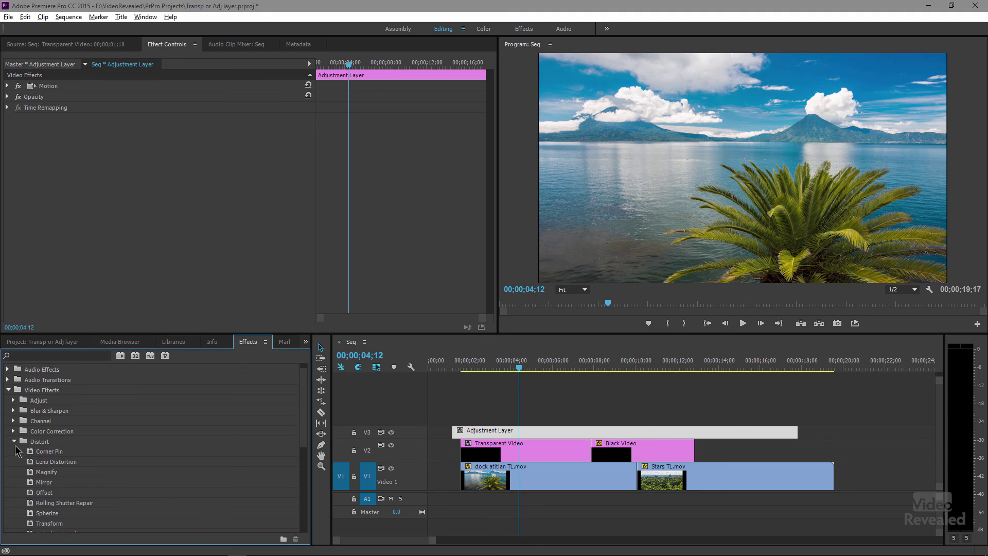
click(13, 441)
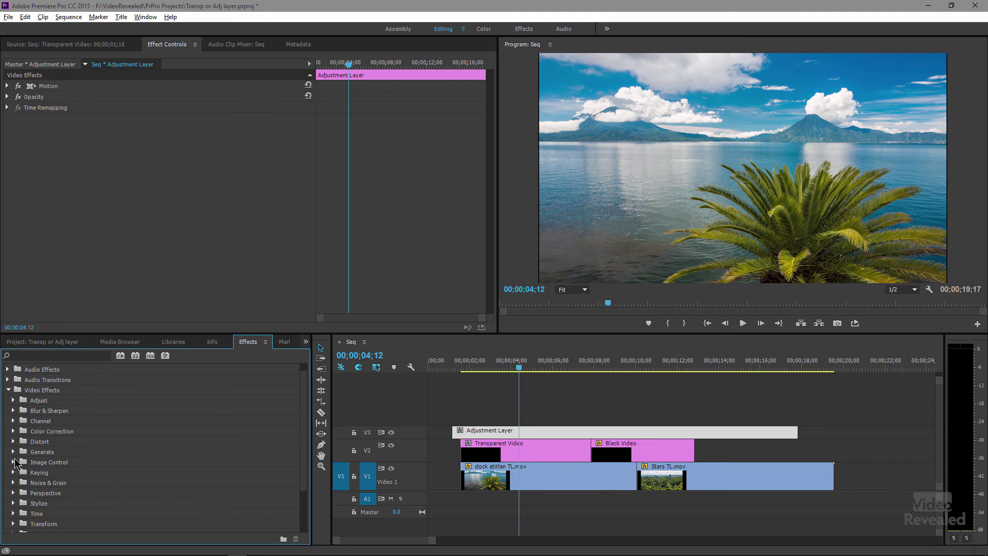
click(13, 462)
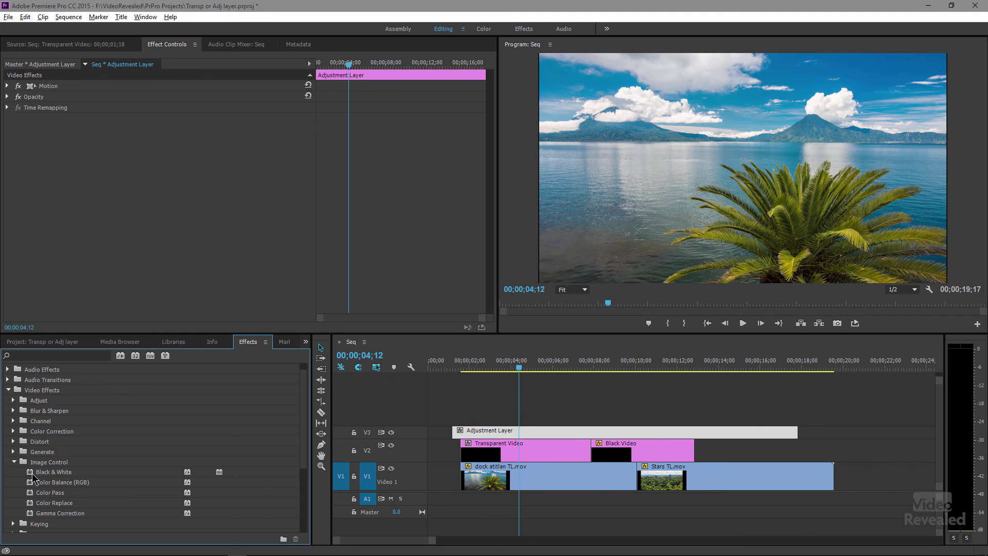
double_click(53, 471)
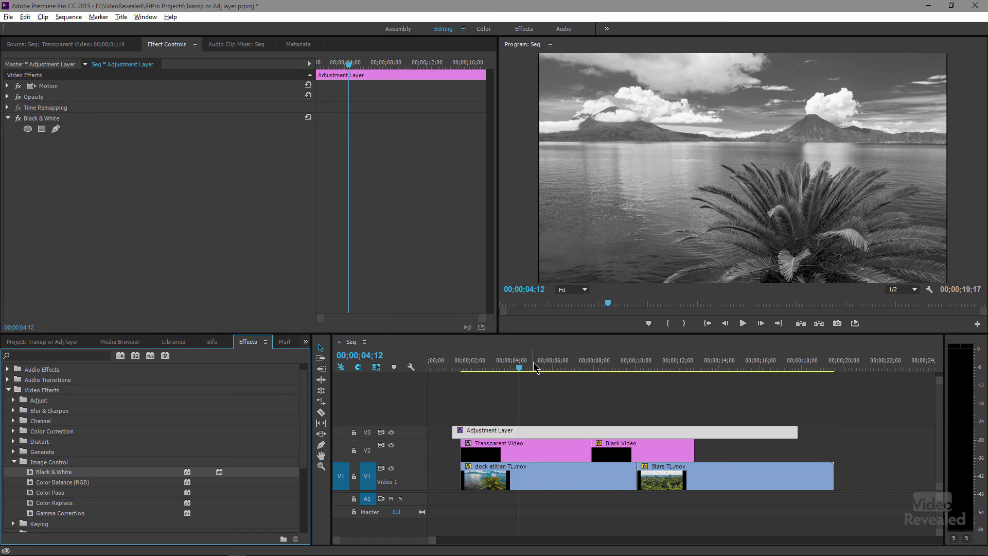
click(753, 369)
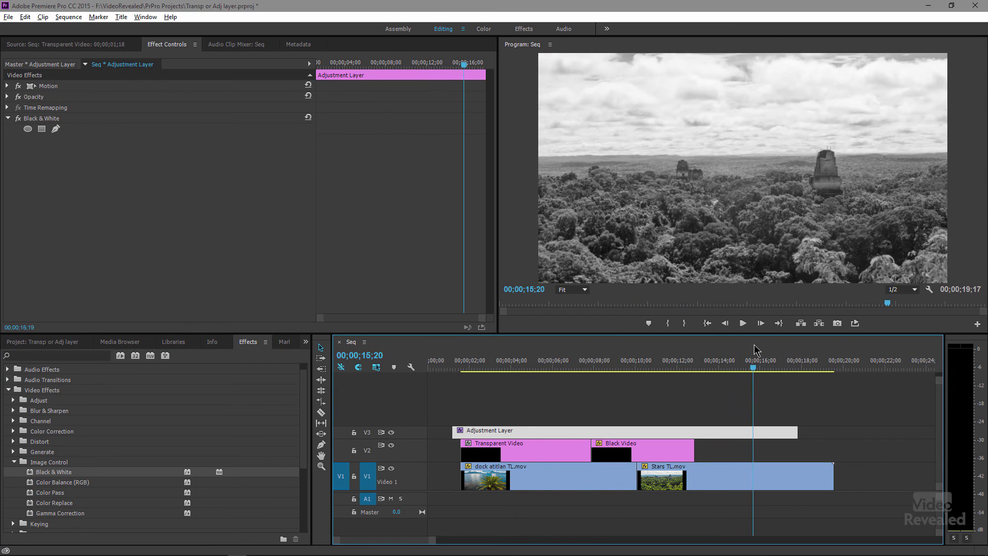